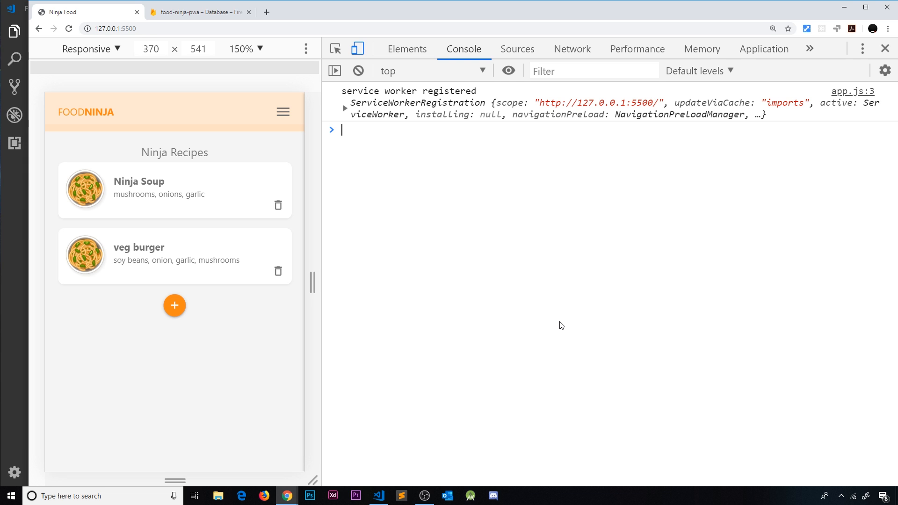
mouse_move(344, 242)
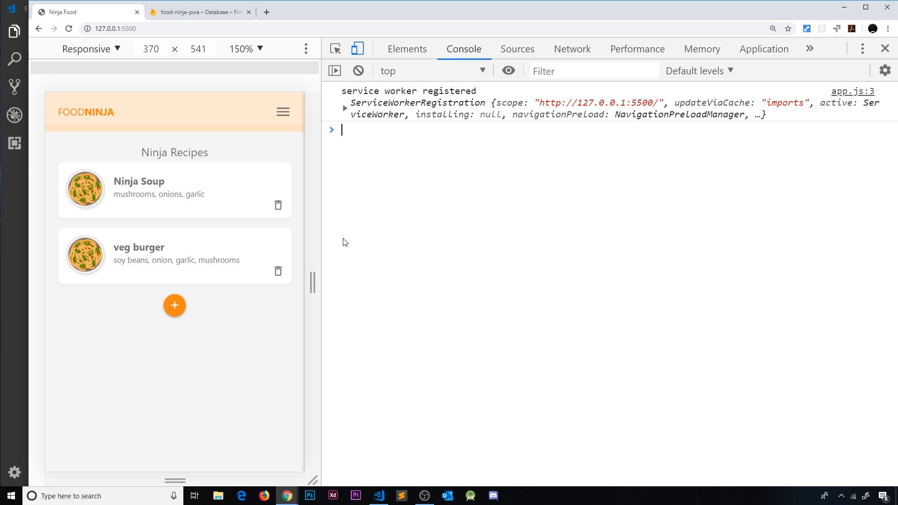
mouse_move(295, 130)
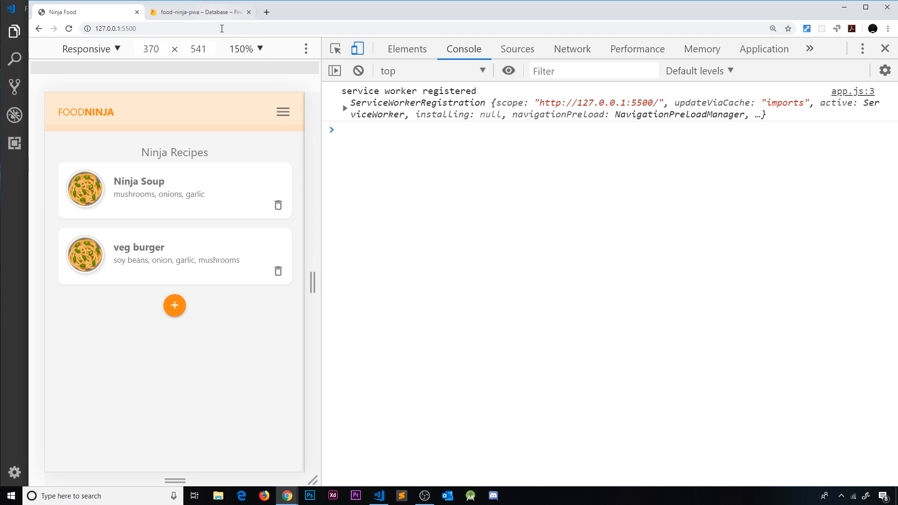
Switch from the Chrome DevTools window to Visual Studio Code showing sw.js
click(199, 11)
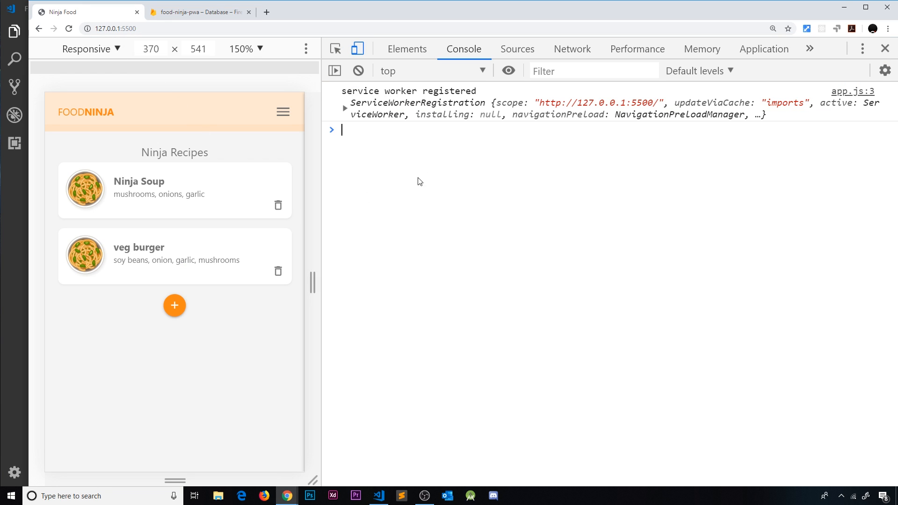
mouse_move(282, 258)
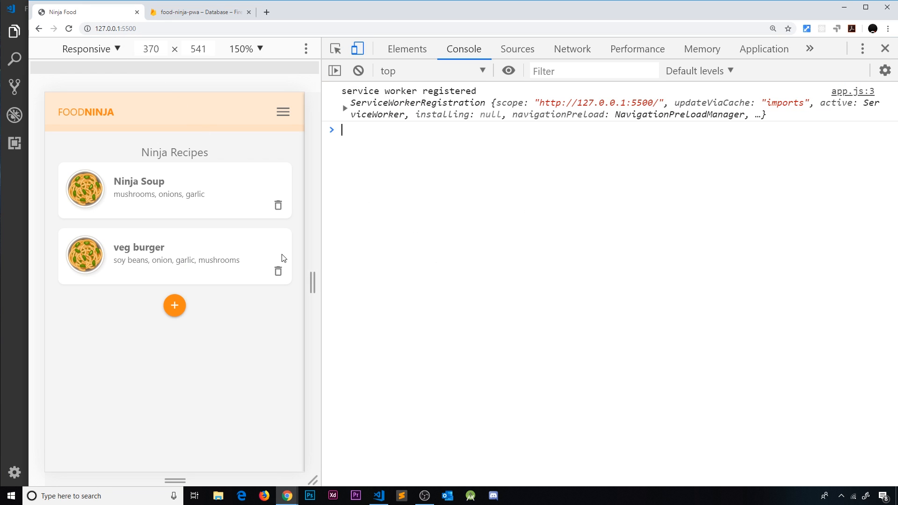
mouse_move(262, 265)
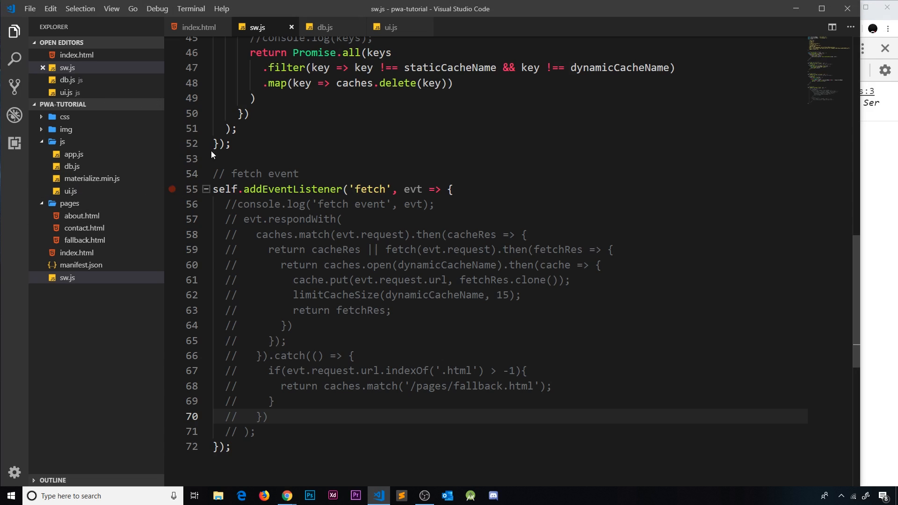
View the renderRecipe function in ui.js, passing through the db.js tab
click(325, 27)
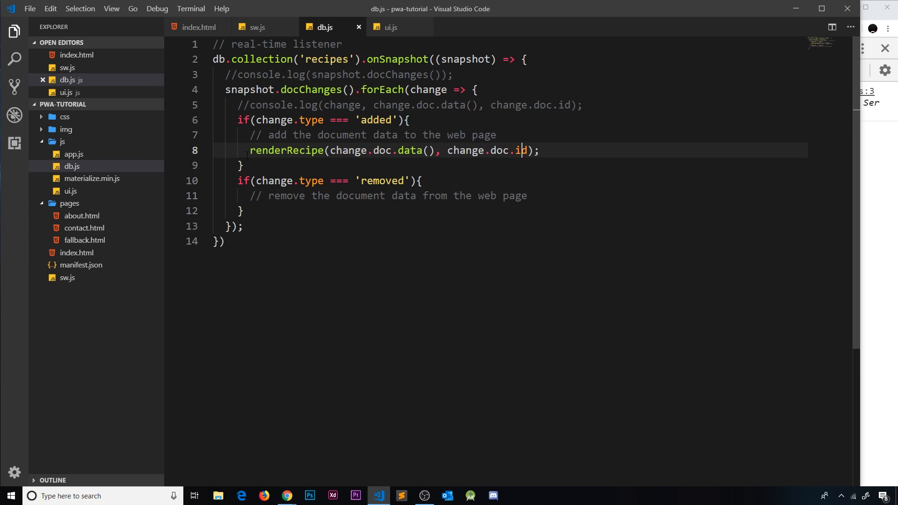
click(391, 27)
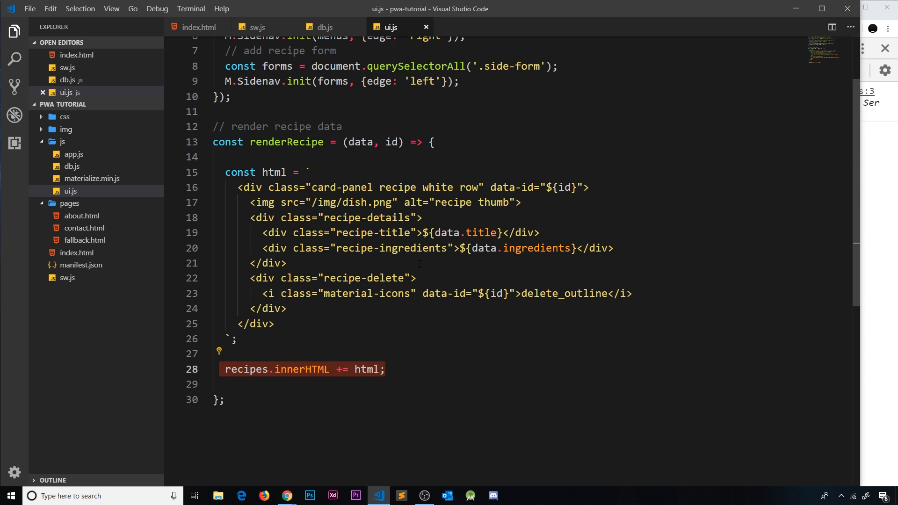
Return to db.js showing the recipes collection's real-time listener
click(325, 27)
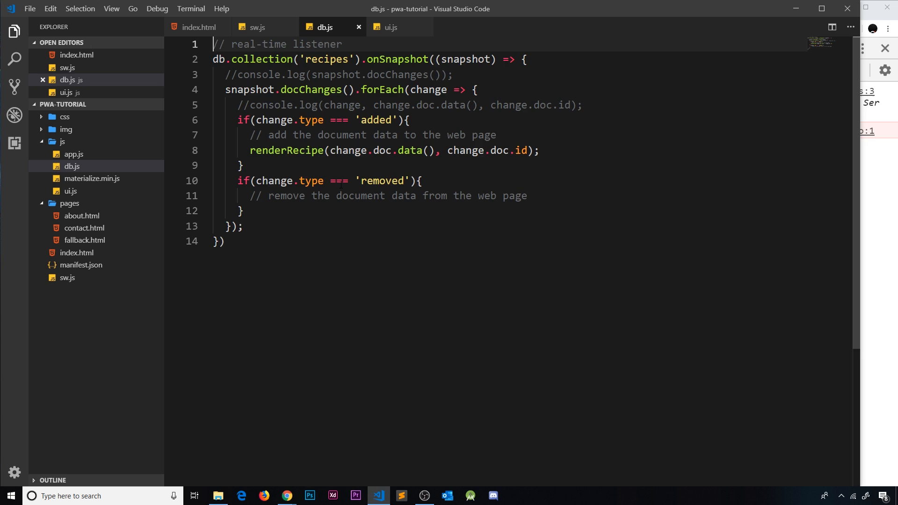
Add an '// offline data' comment and a db.enablePresistence() call atop db.js
text(/)
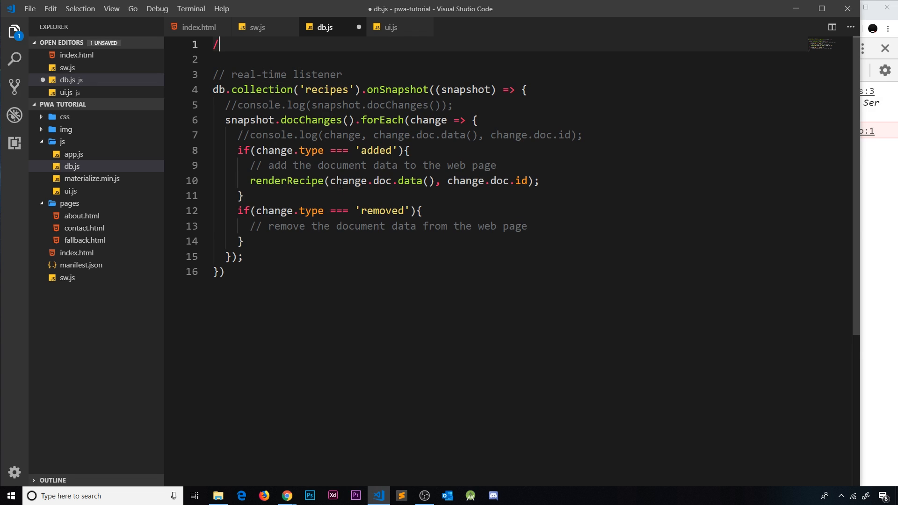
text(/)
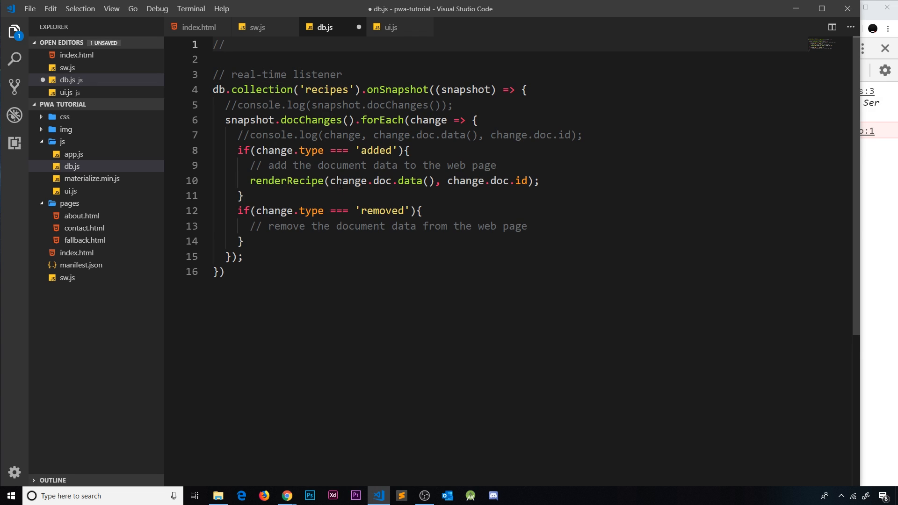
text(offline data)
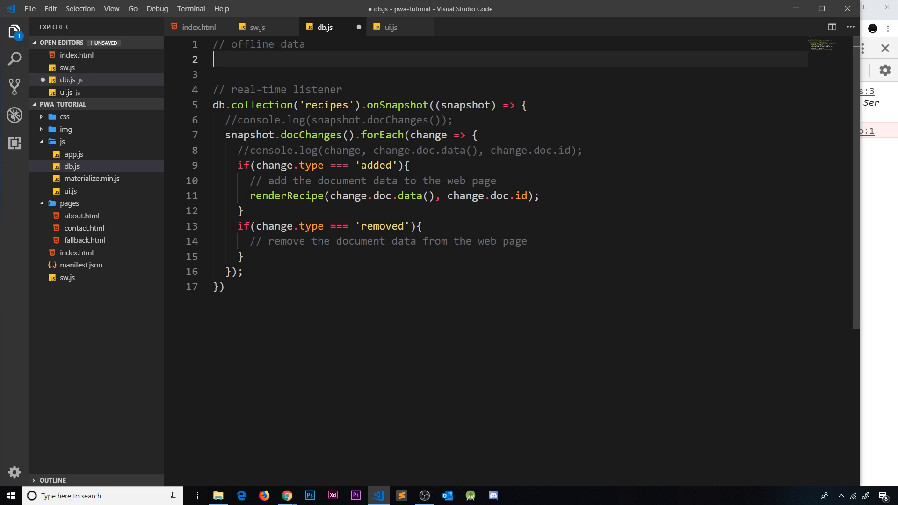
text(db)
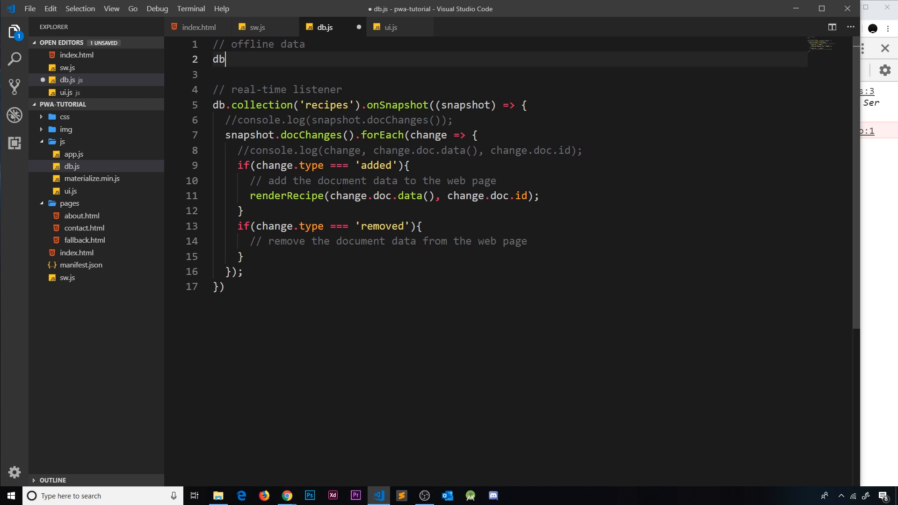
text(.en)
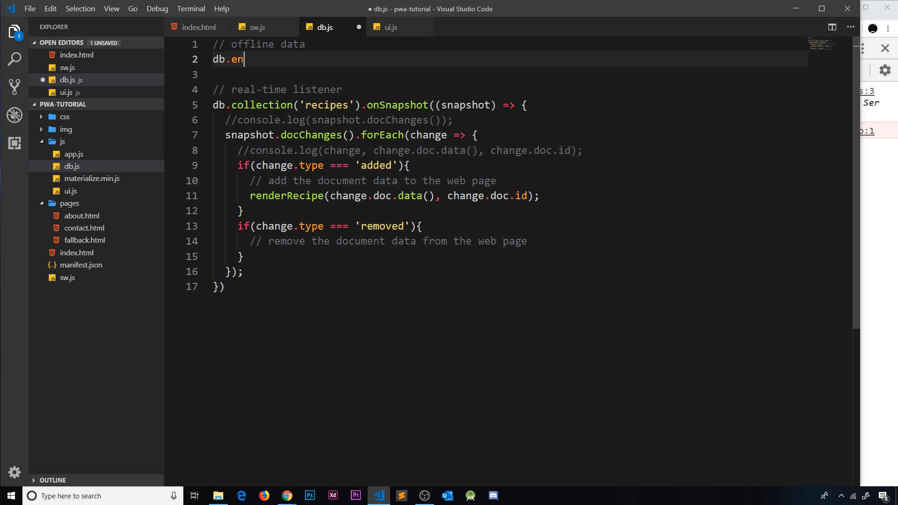
text(ablePresis)
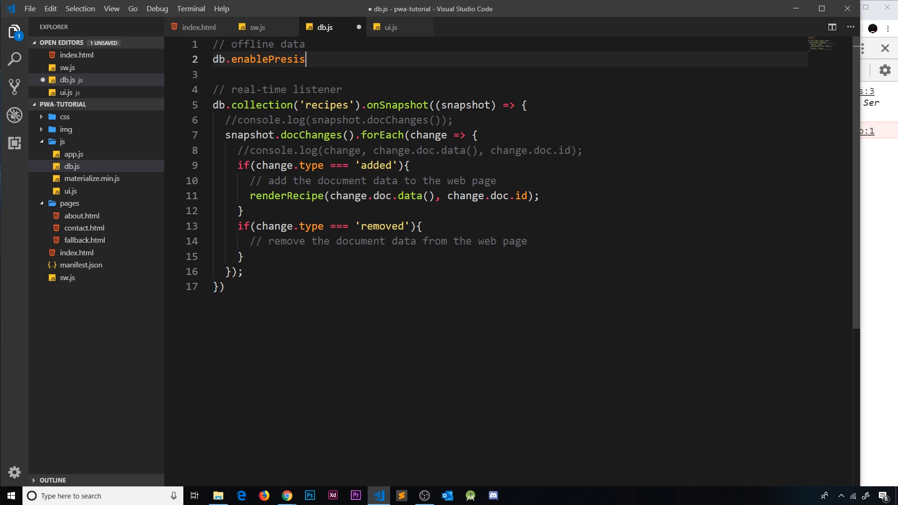
text(te)
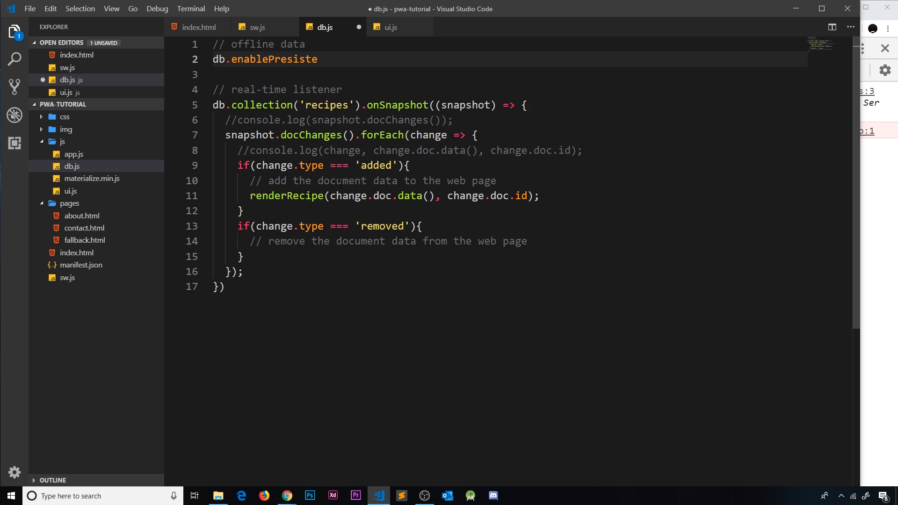
text(nce())
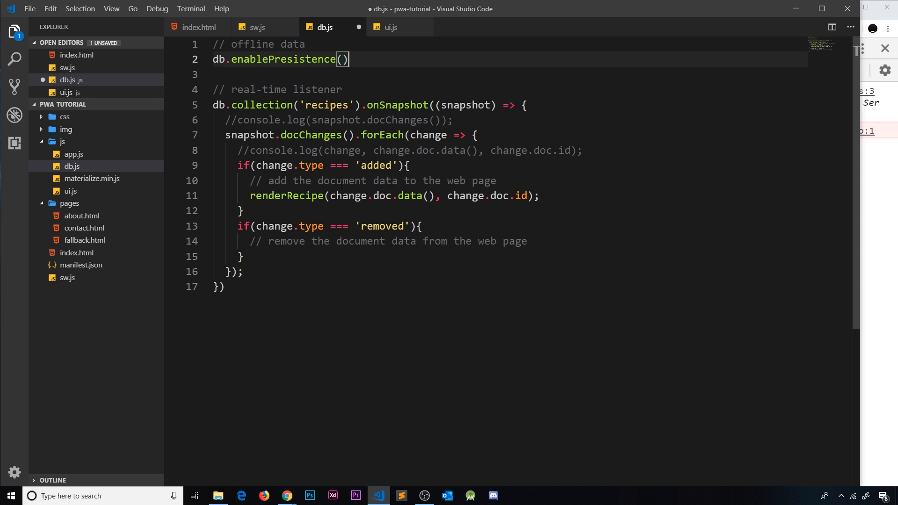
key(Enter)
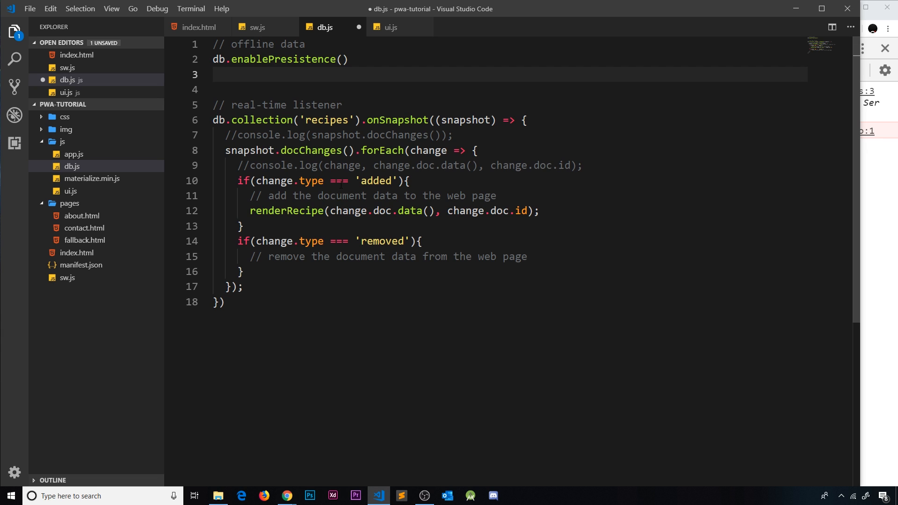
Chain .catch(err) with an if checking err.code == 'failed-precondition'
text(.cat)
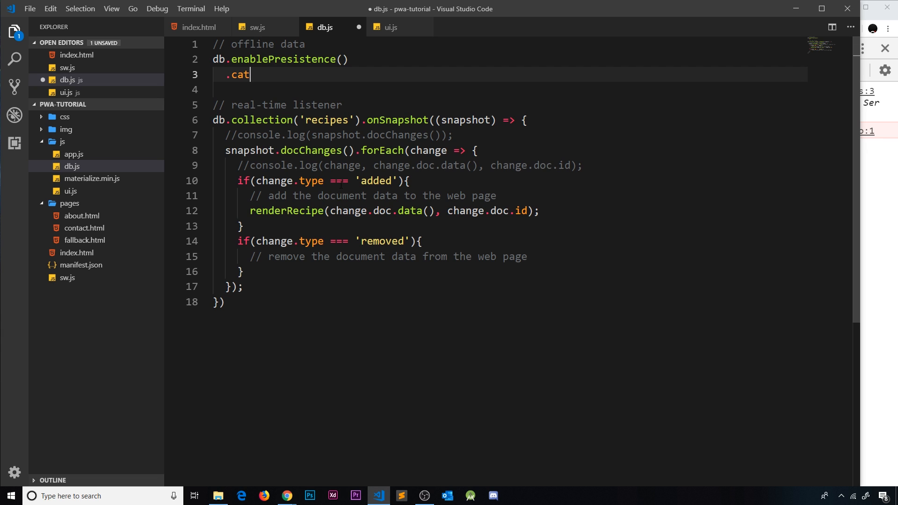
text(ch)
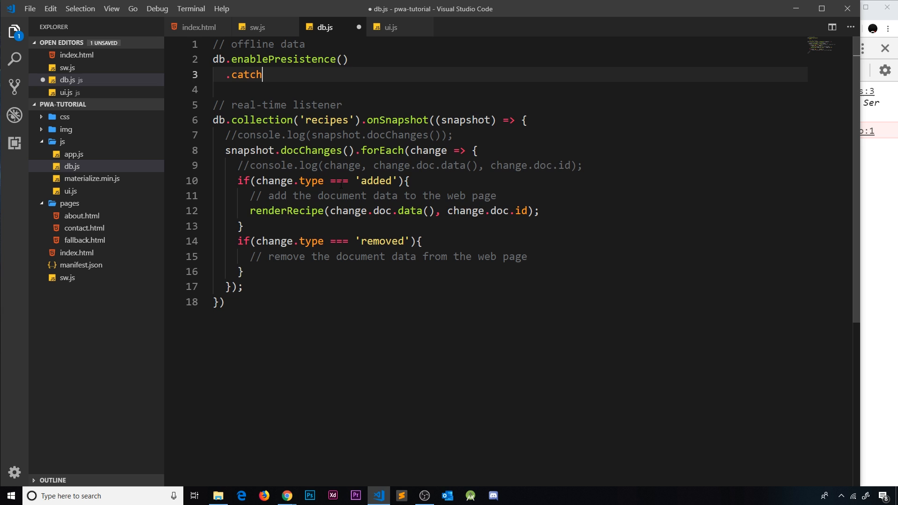
text(())
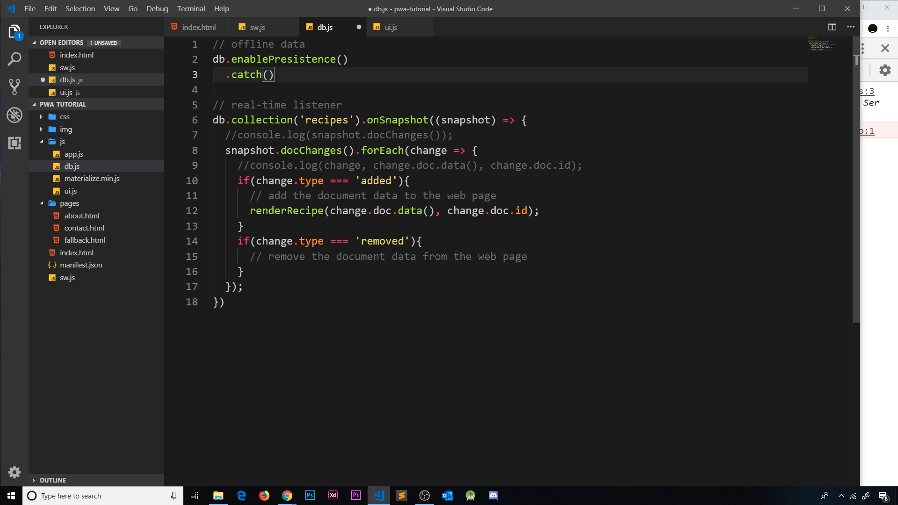
text(err => {)
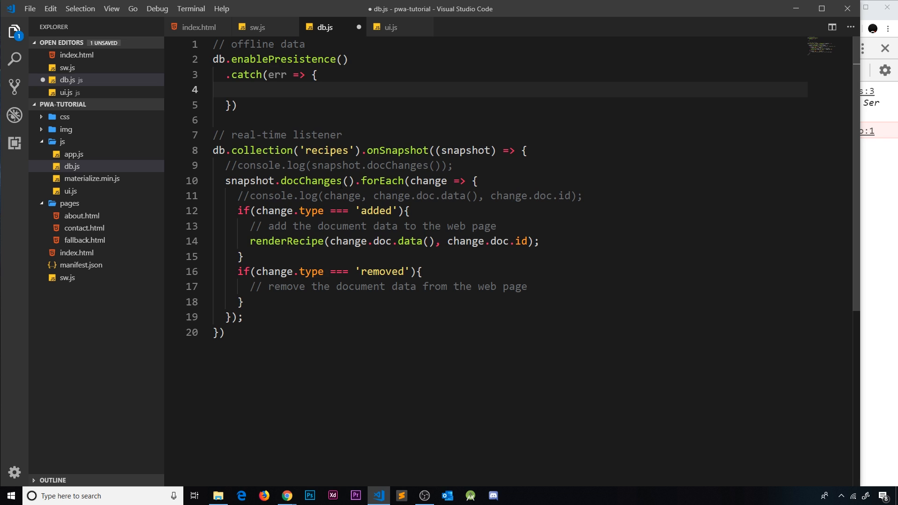
text(if)
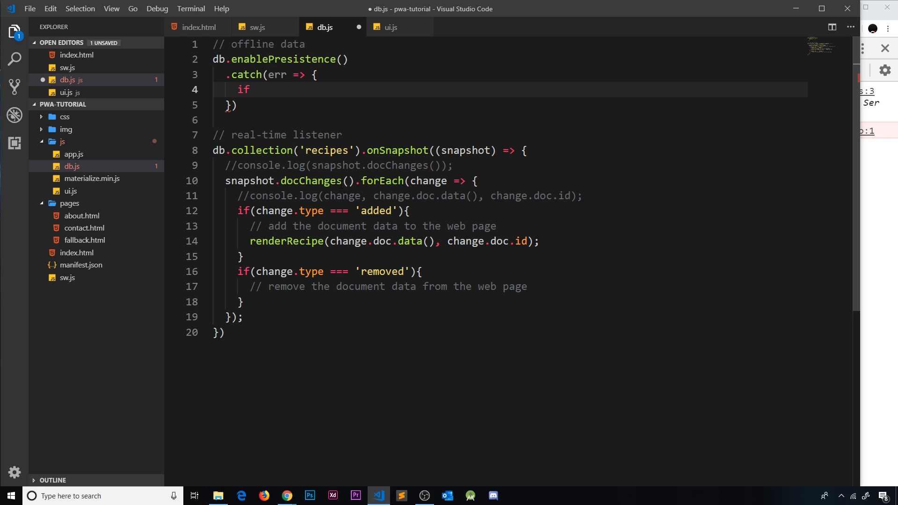
text((e))
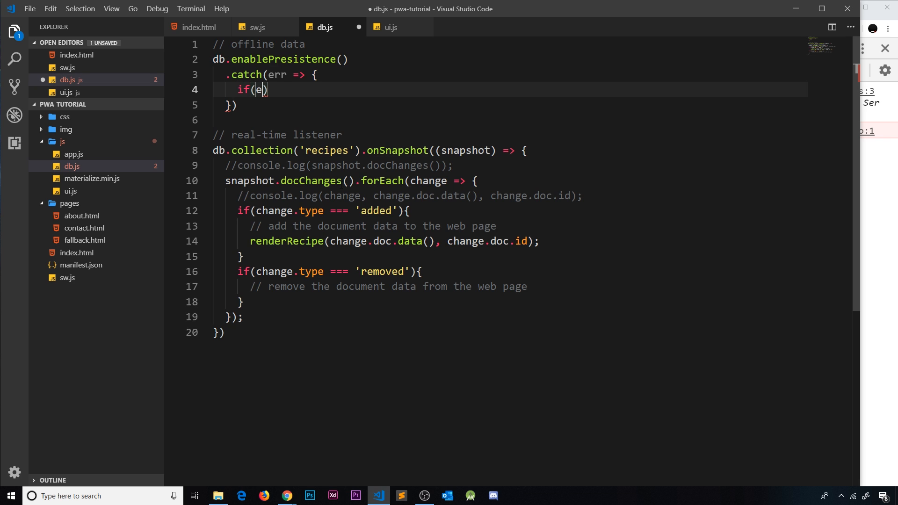
text(rr.code)
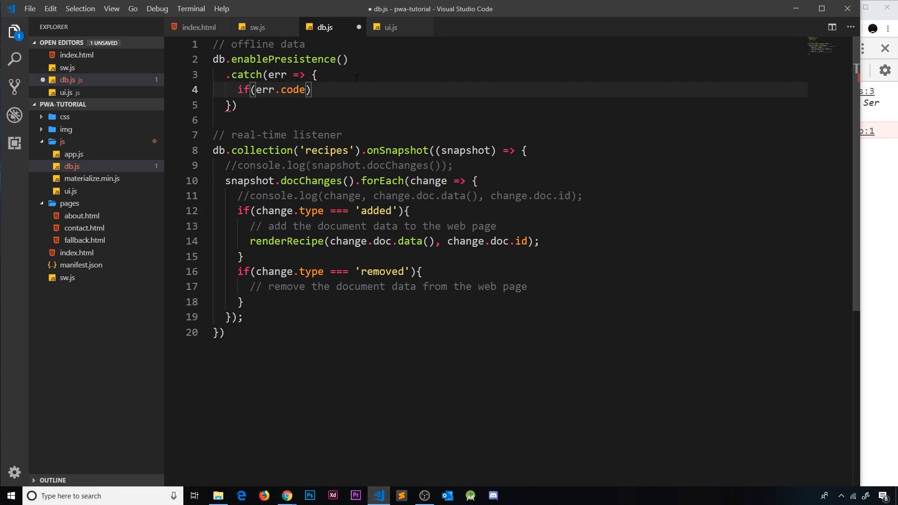
text(== '')
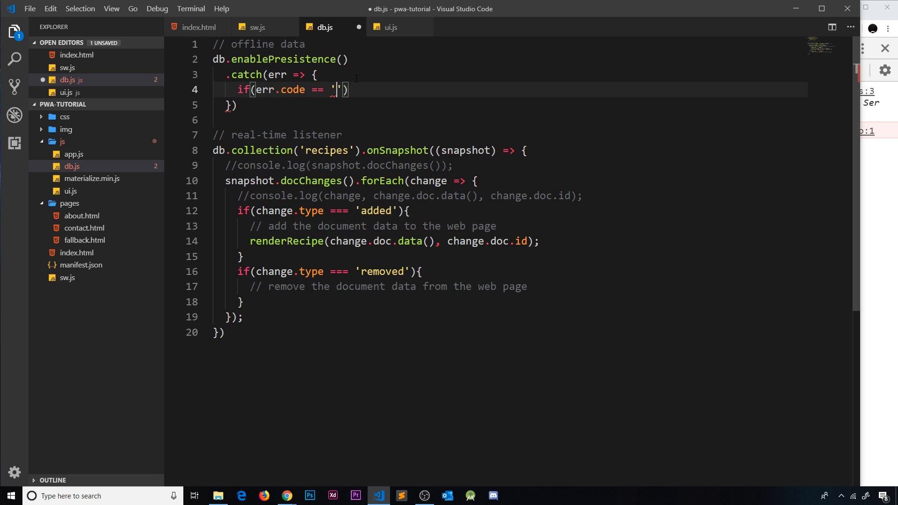
text(failed)
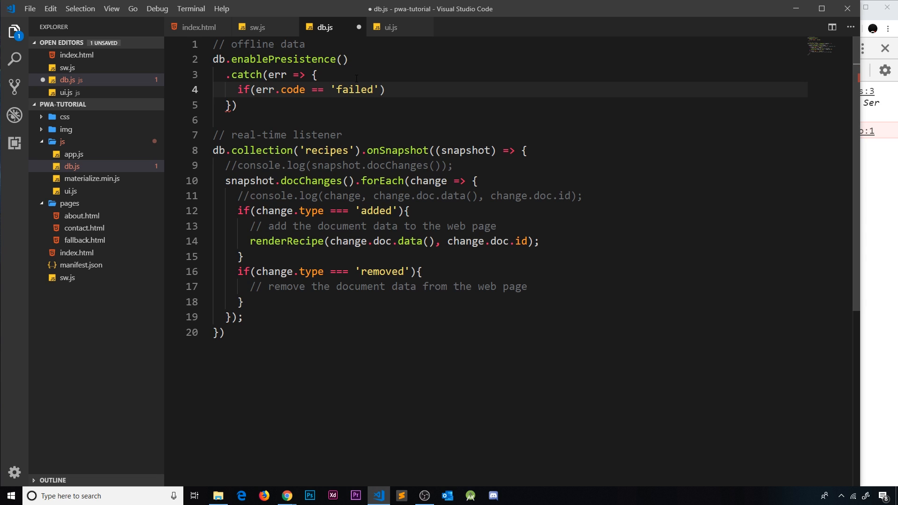
text(-precon)
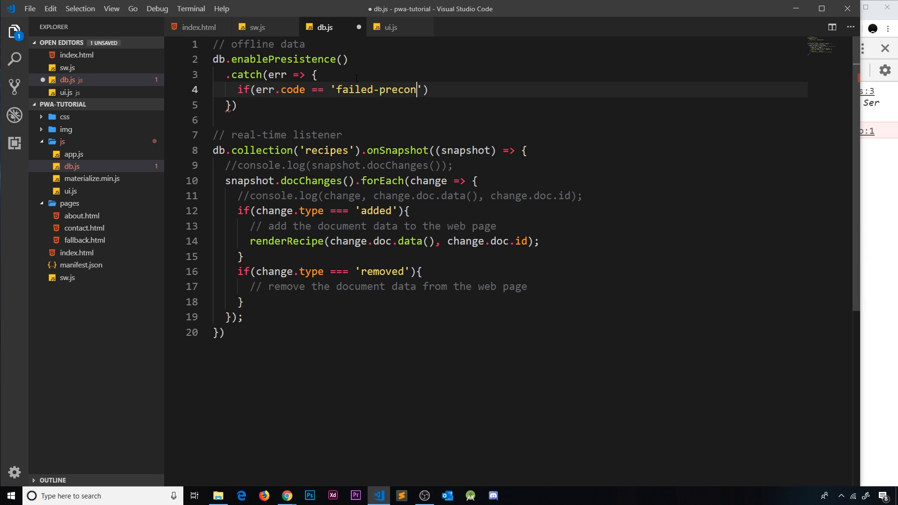
text(dition)
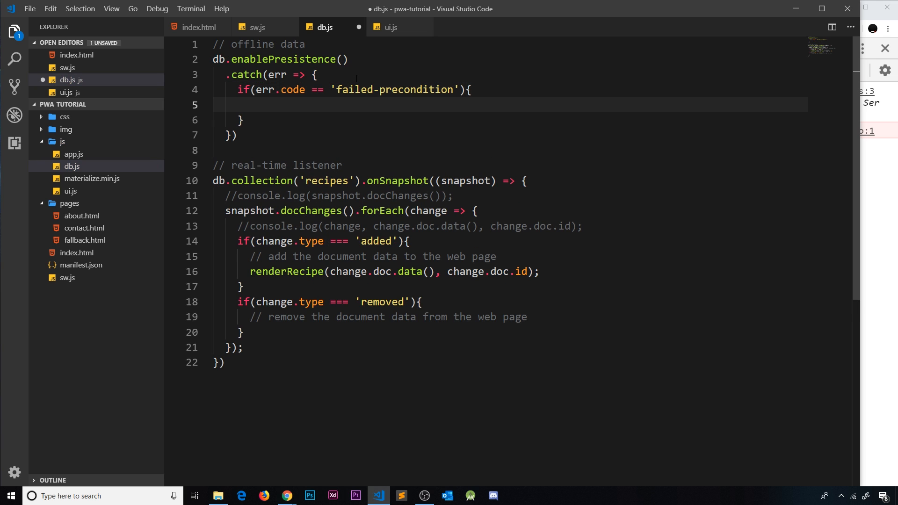
Log 'persistence failed' with a 'probably multiple tabs open at once' comment
text(console.log)
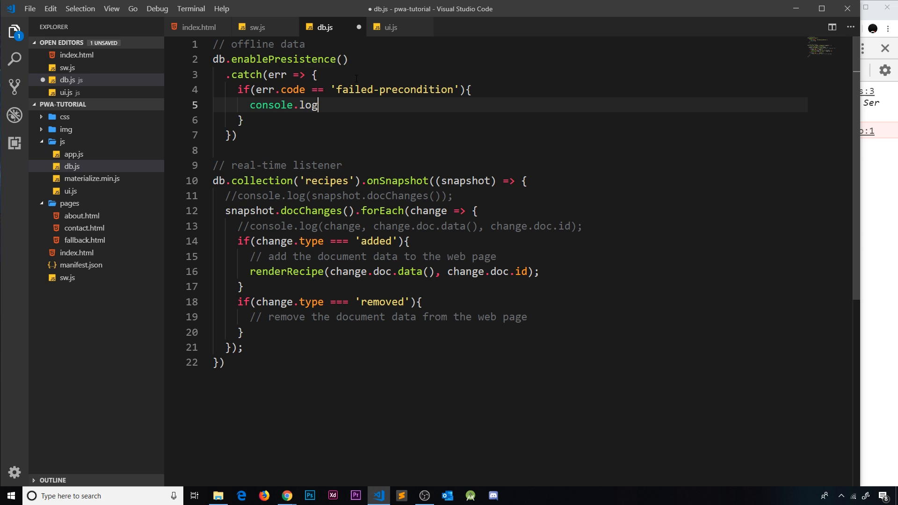
text(())
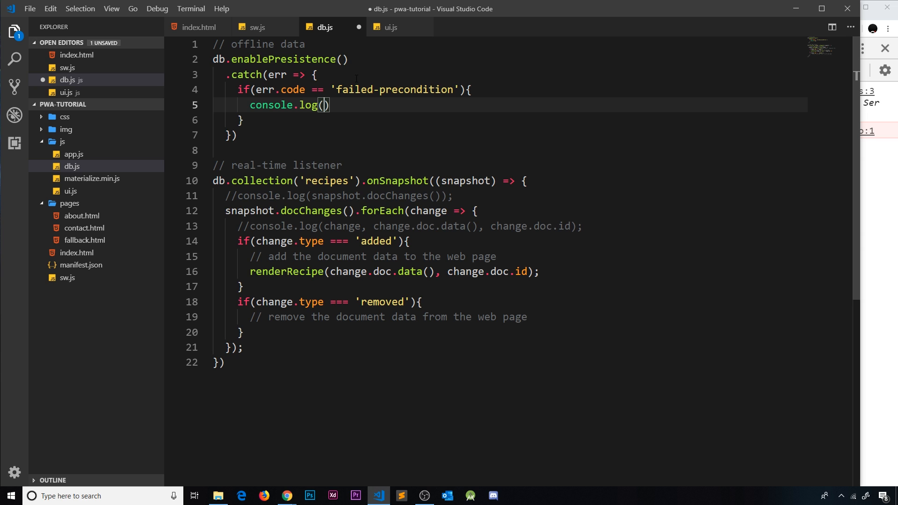
text('per')
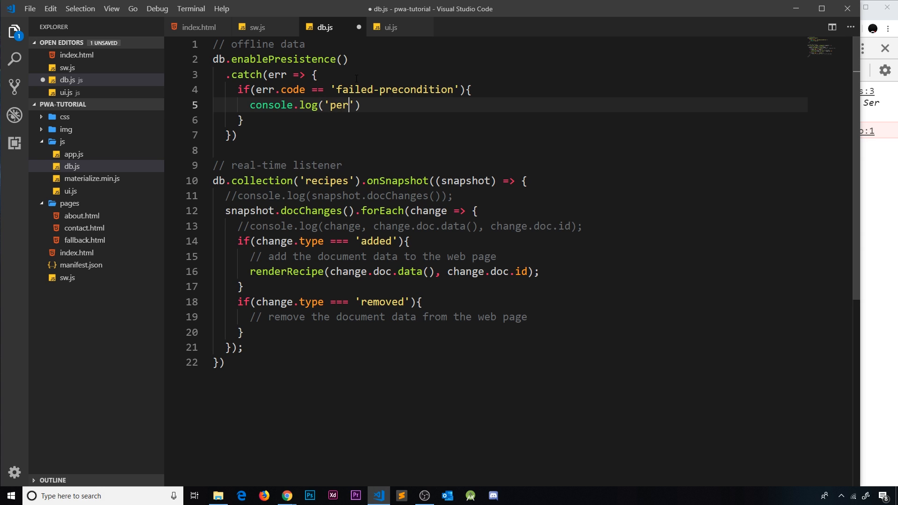
text(sistence)
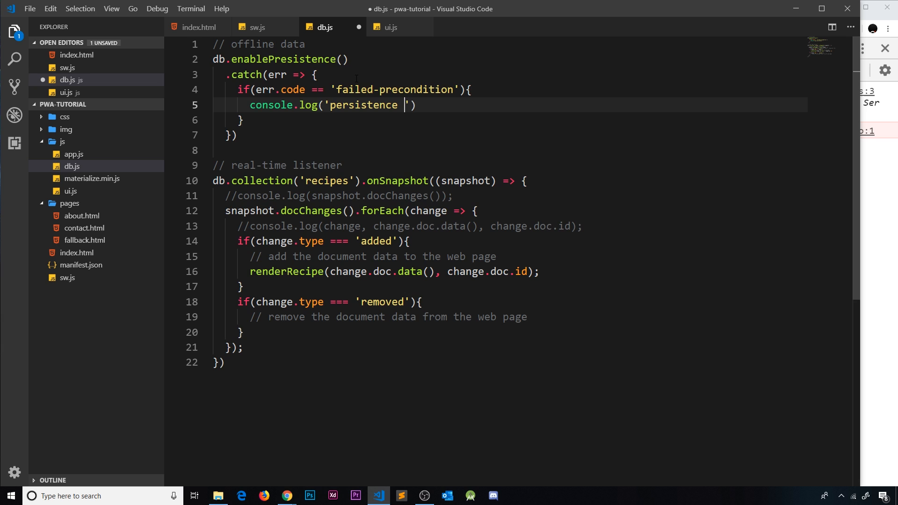
text(failed)
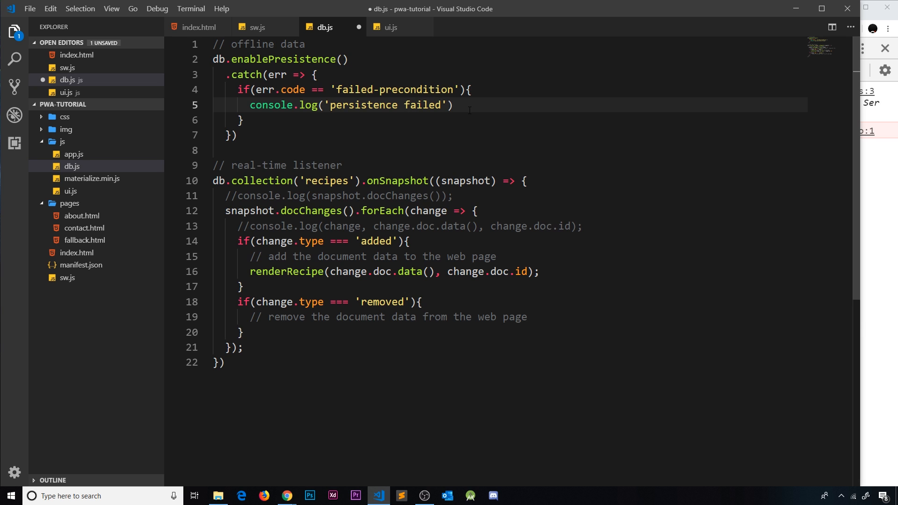
text(;)
text(//)
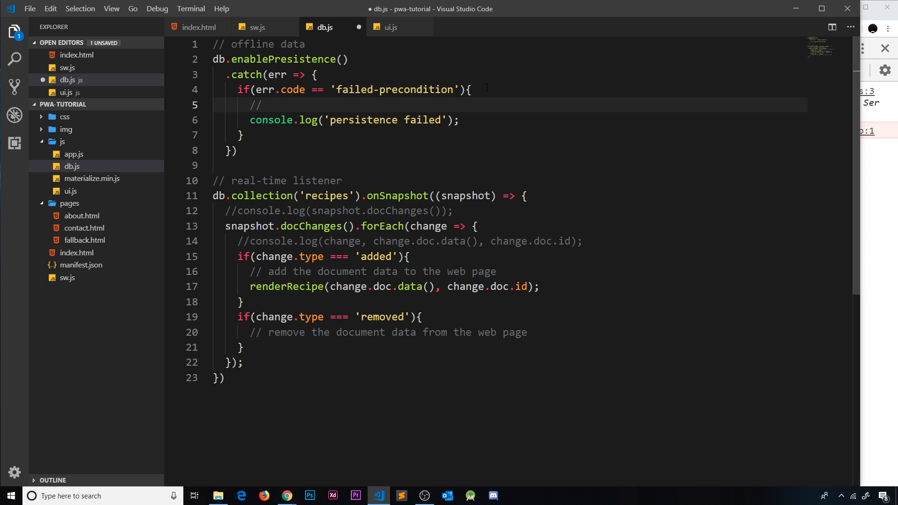
text(probably multiple tab)
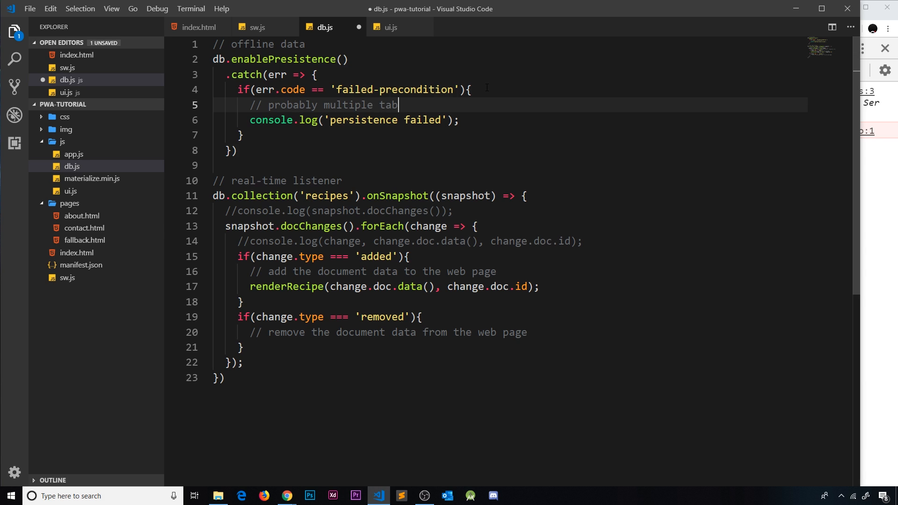
text(s open at once)
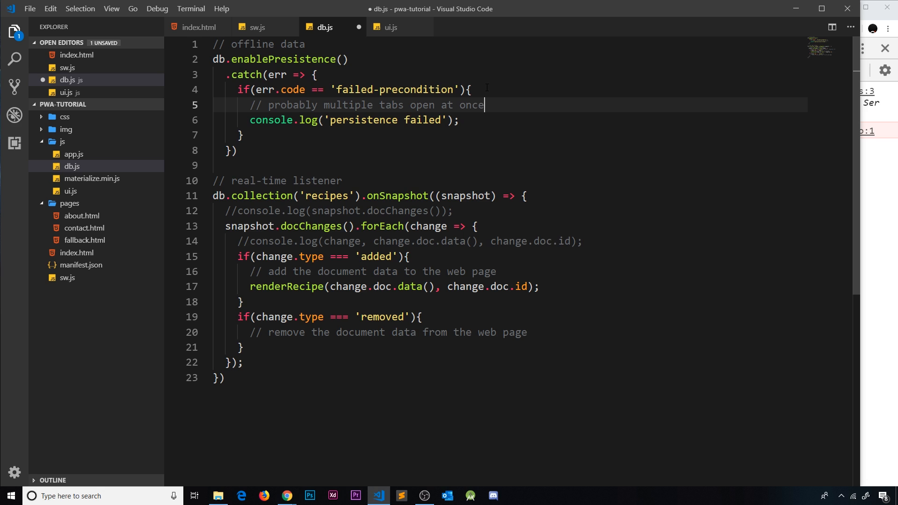
Add an else if branch checking err.code == 'unimplemented'
click(240, 135)
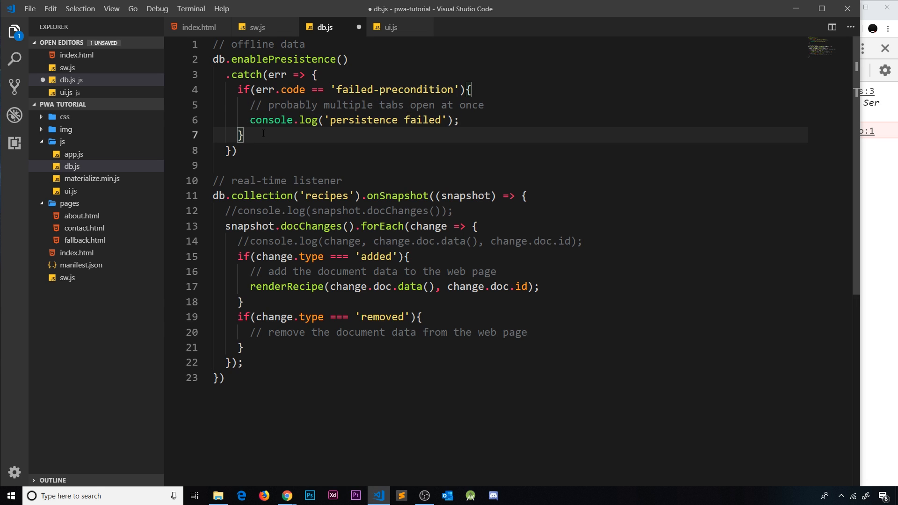
text(else)
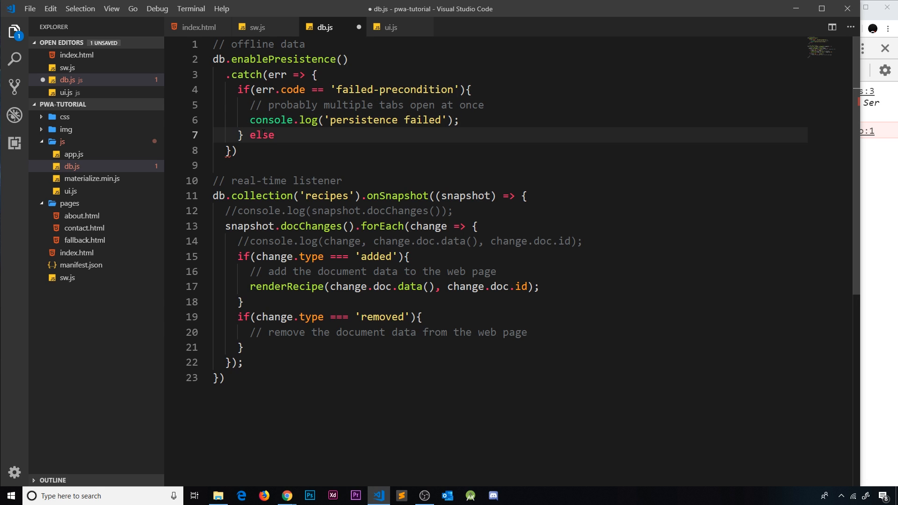
text(if)
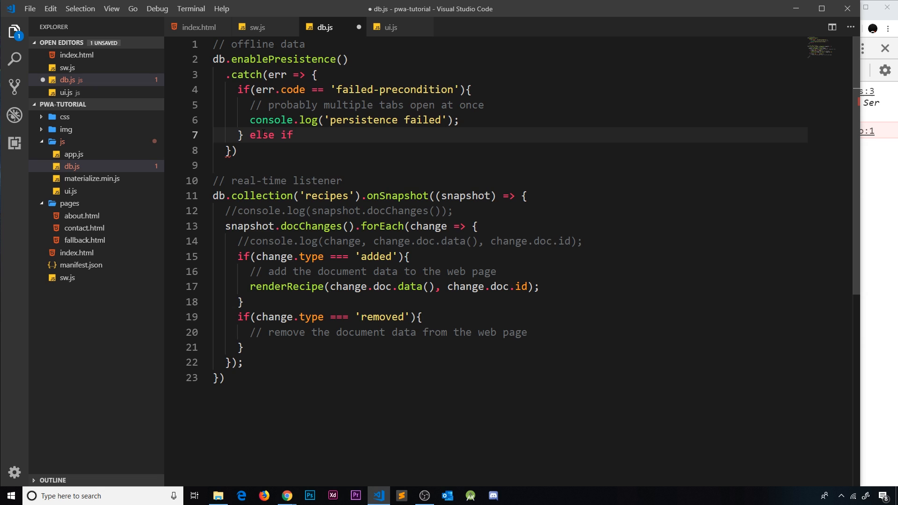
text((err.code))
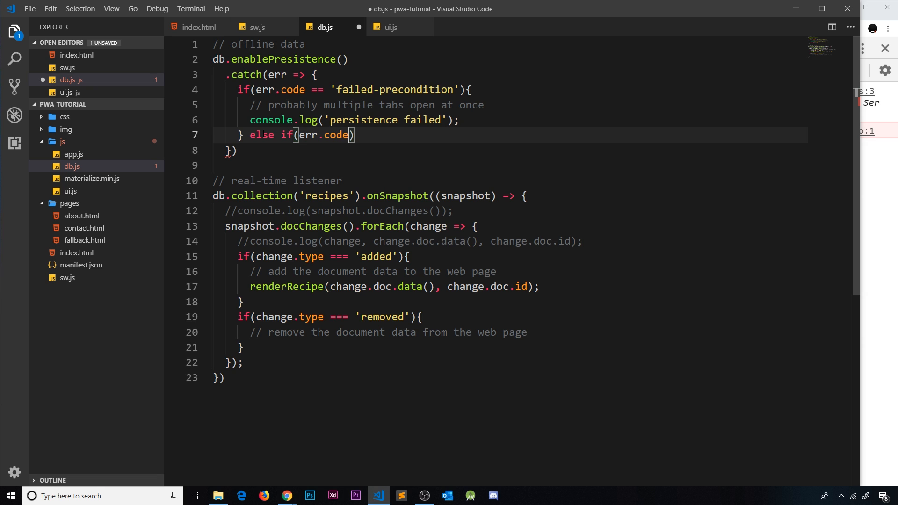
text(== 'u')
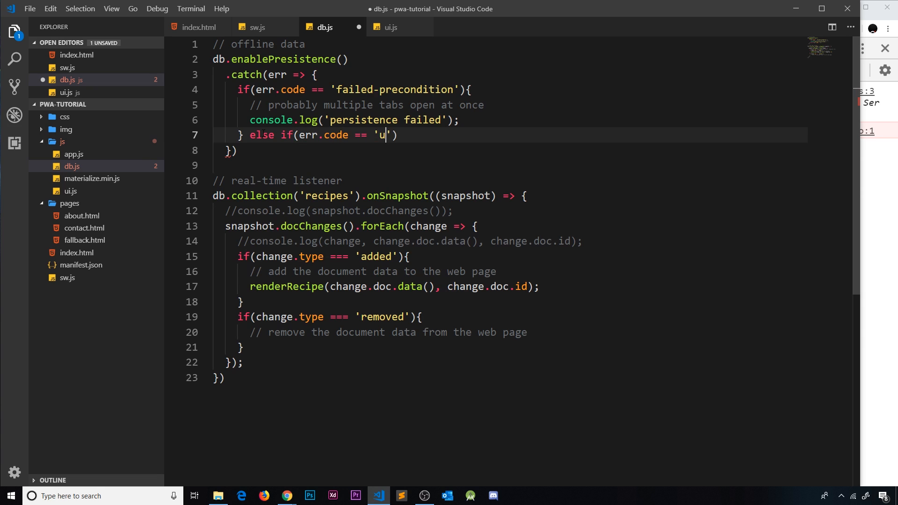
text(nimplemented)
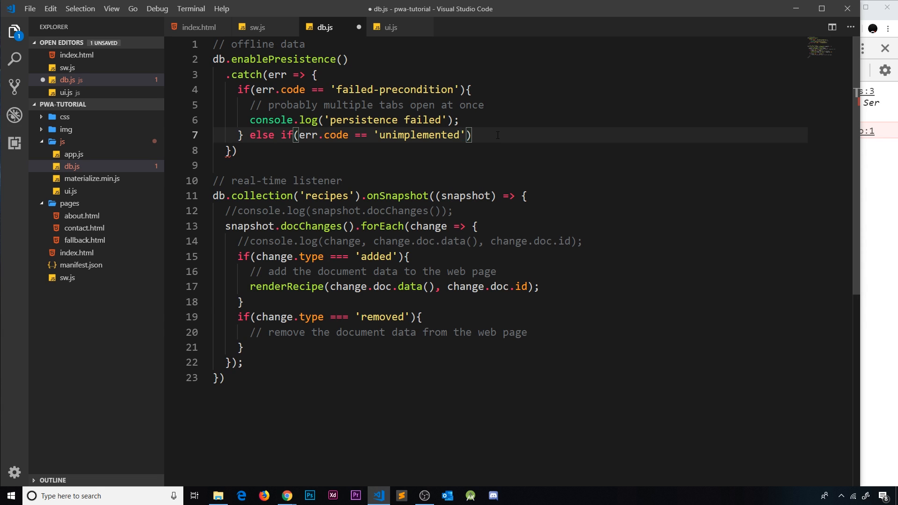
Log 'persistence is not available' with a '// lack of support' comment
text(consol)
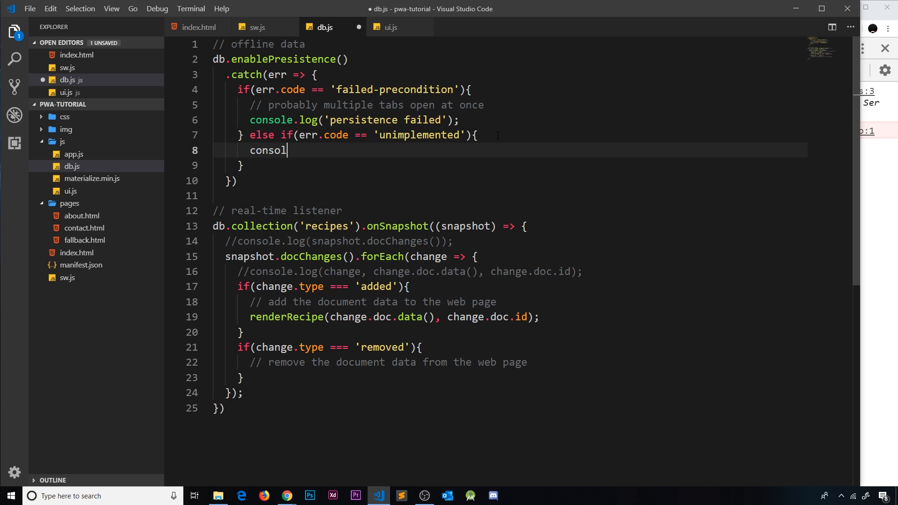
text(e.log())
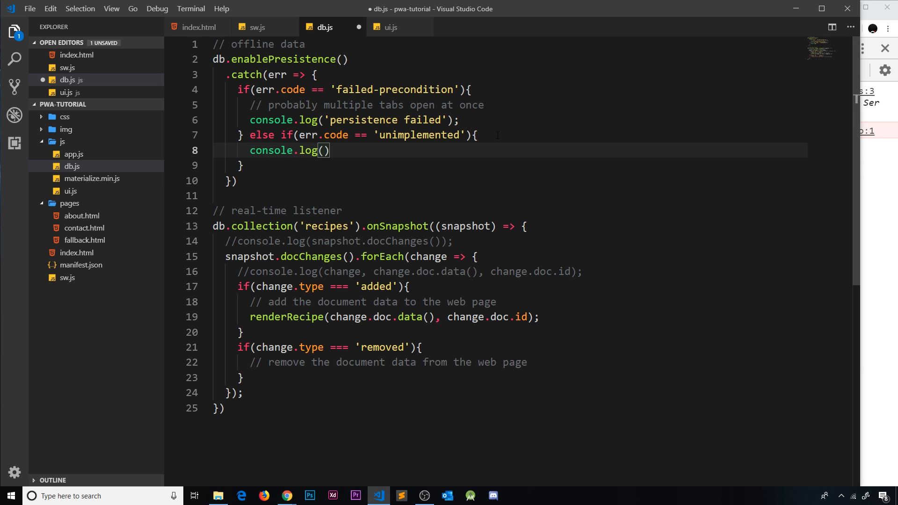
text(persi')
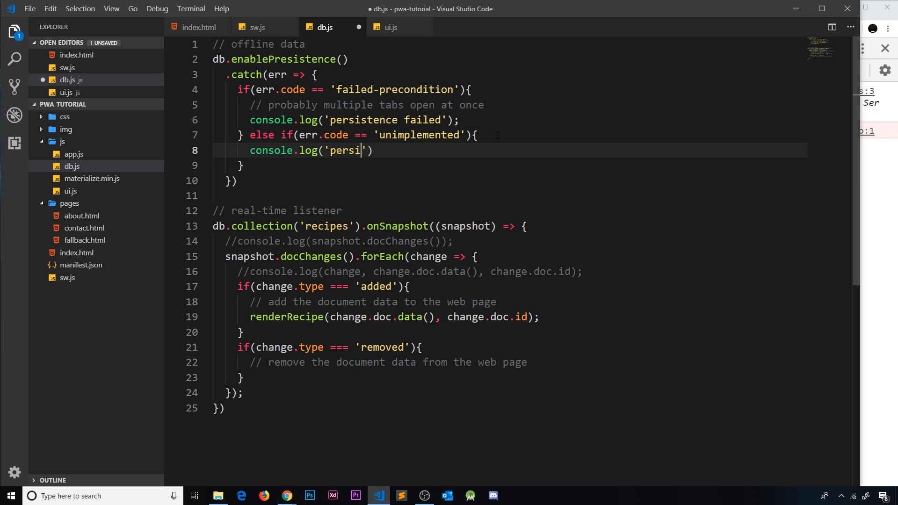
text(stence is)
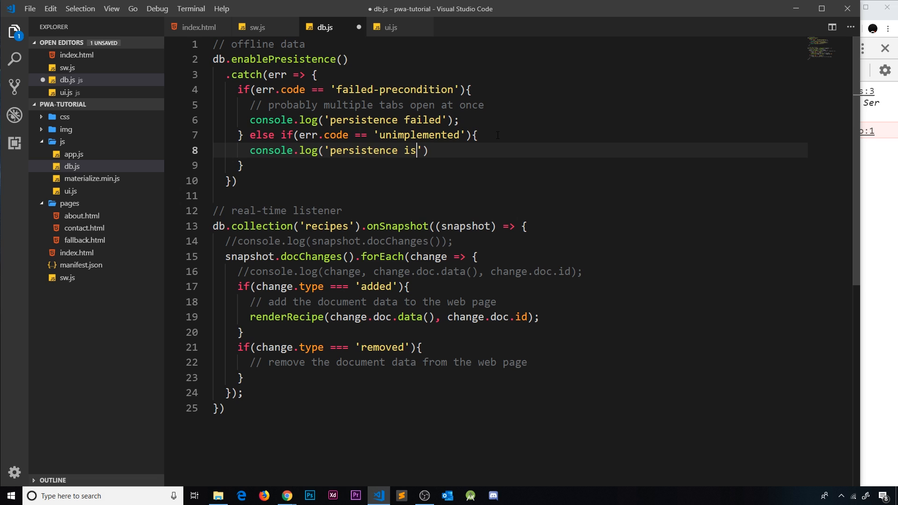
text(not avail)
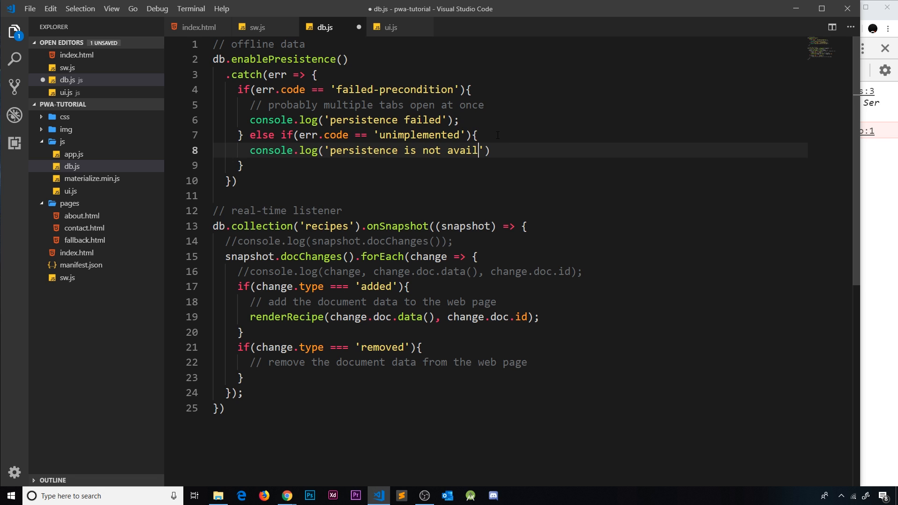
text(able)
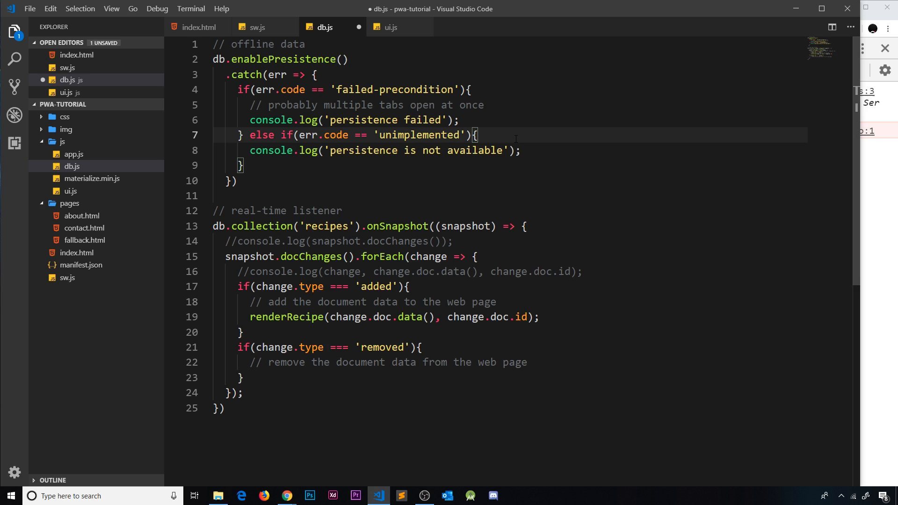
text(// lack of browser su)
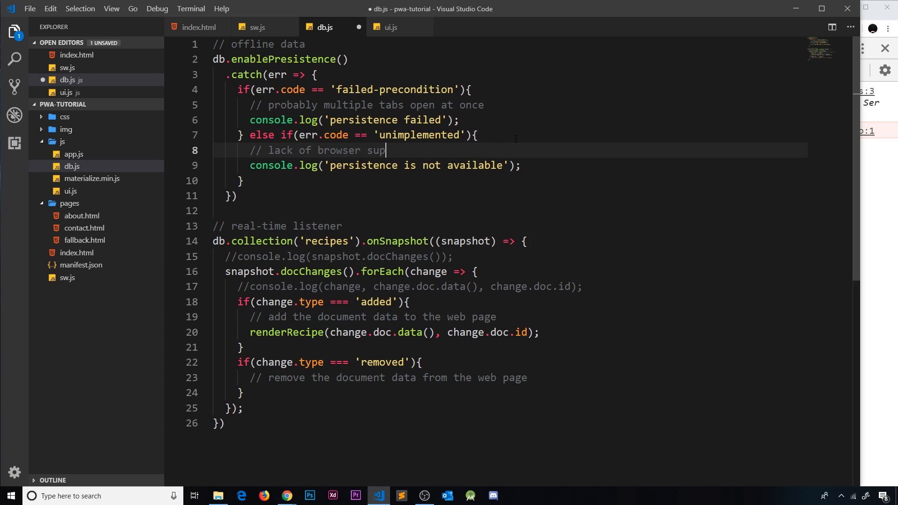
text(port)
click(510, 196)
text(;)
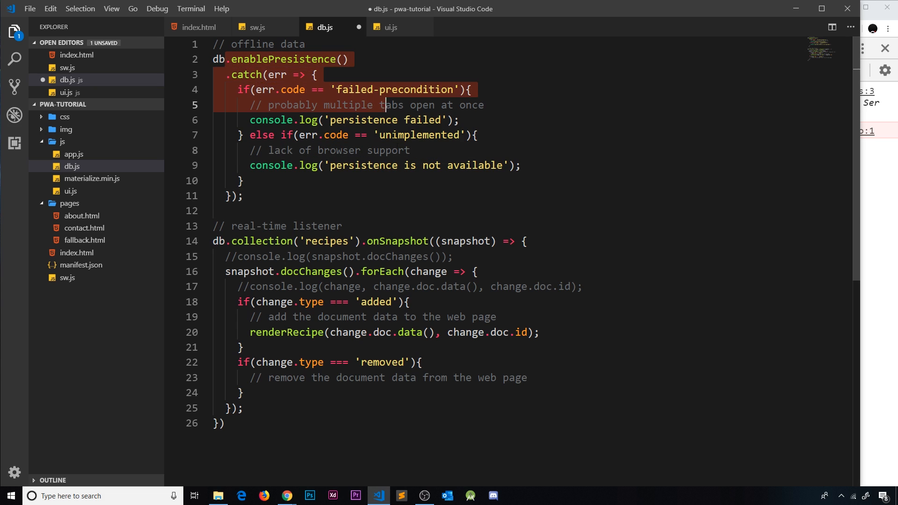
Save the db.js changes and switch to the sw.js file
click(245, 196)
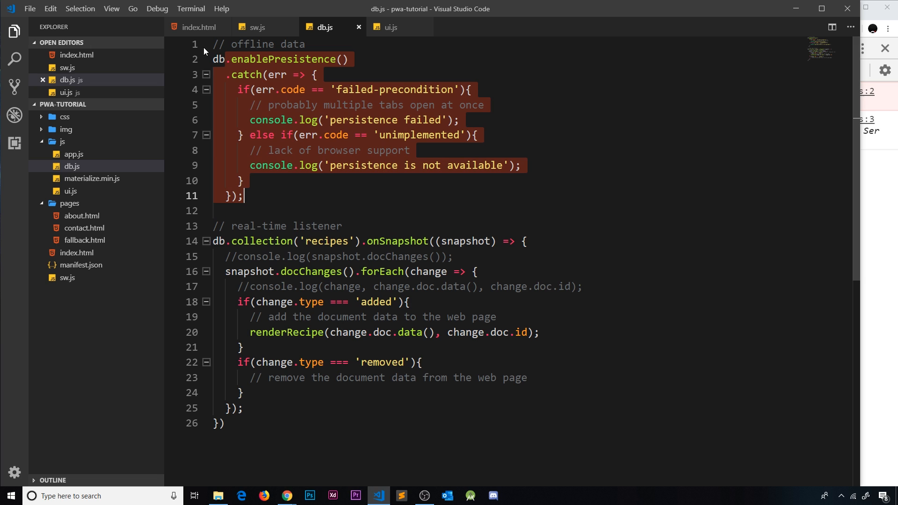
click(258, 27)
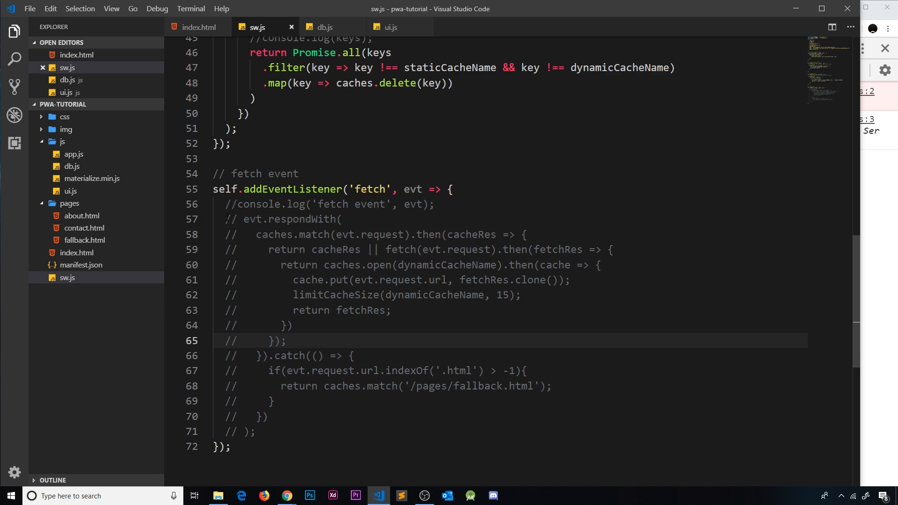
Uncomment the evt.respondWith cache-first block in the sw.js fetch handler
drag(225, 219, 256, 432)
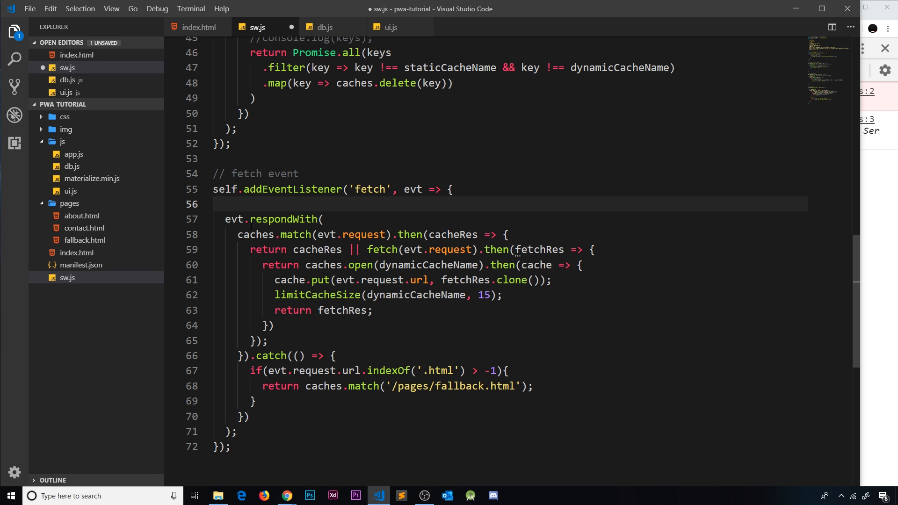
drag(225, 219, 236, 431)
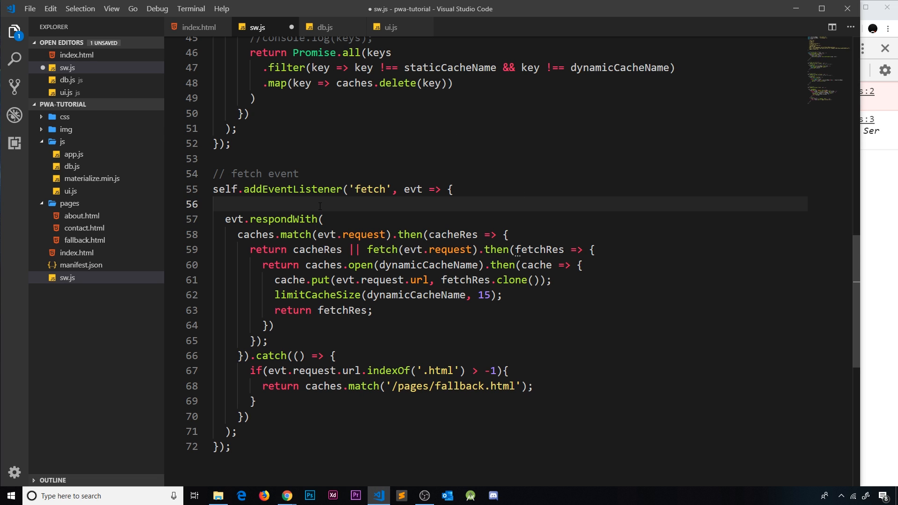
Write an if condition testing evt.request.url.indexOf('firestore.googleapis.com')
text(if())
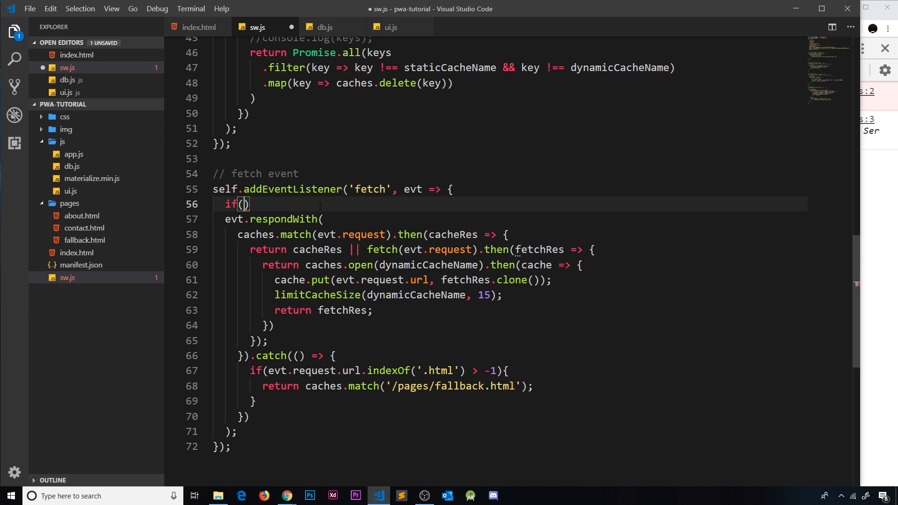
text(evt)
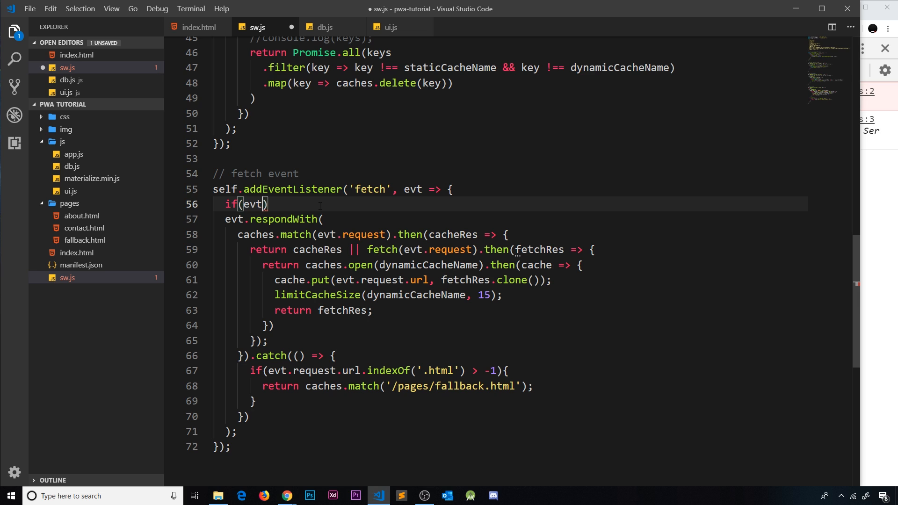
text(.reques)
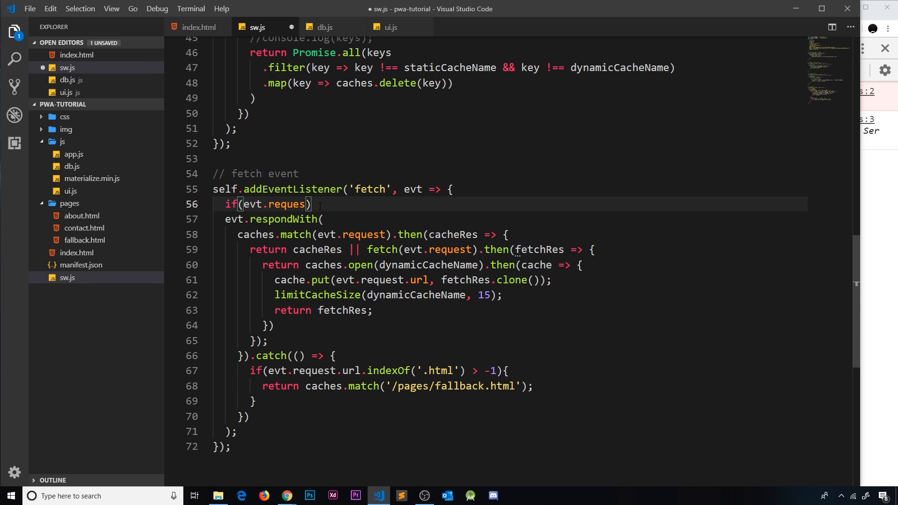
text(t.)
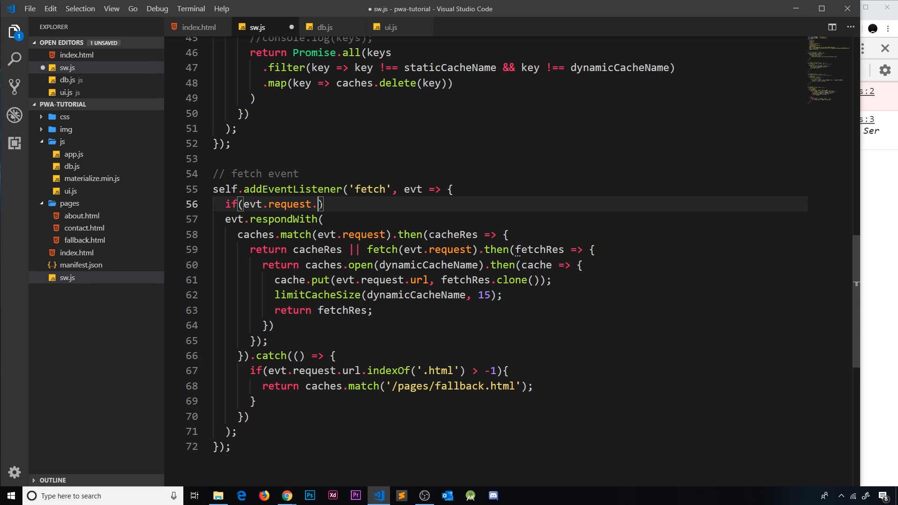
text(url.inde)
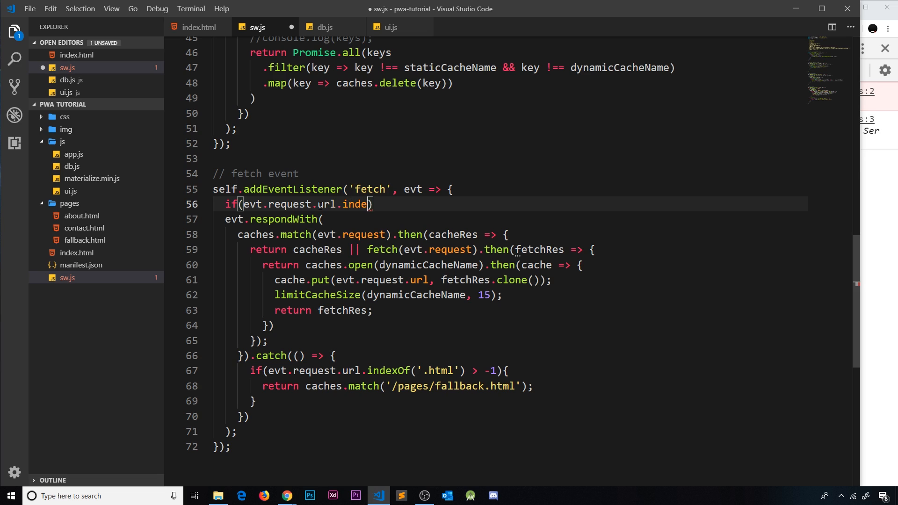
text(xOf())
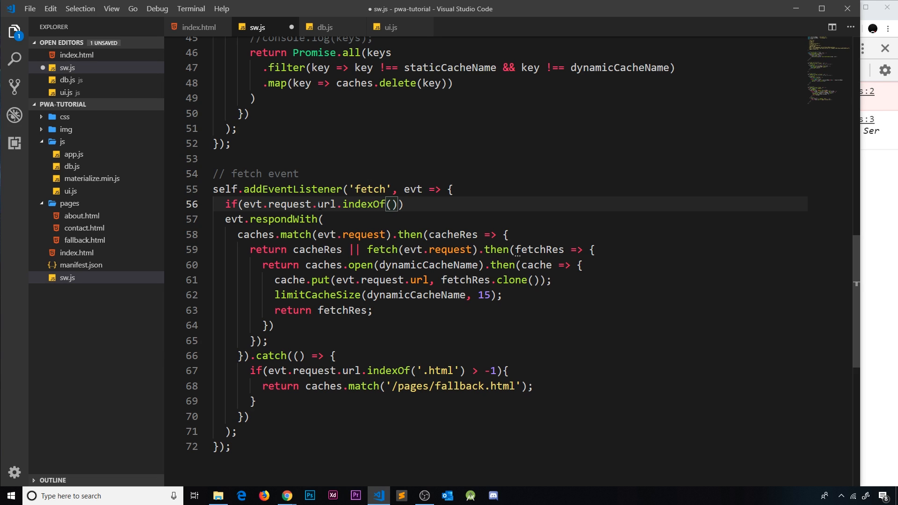
text('firesto')
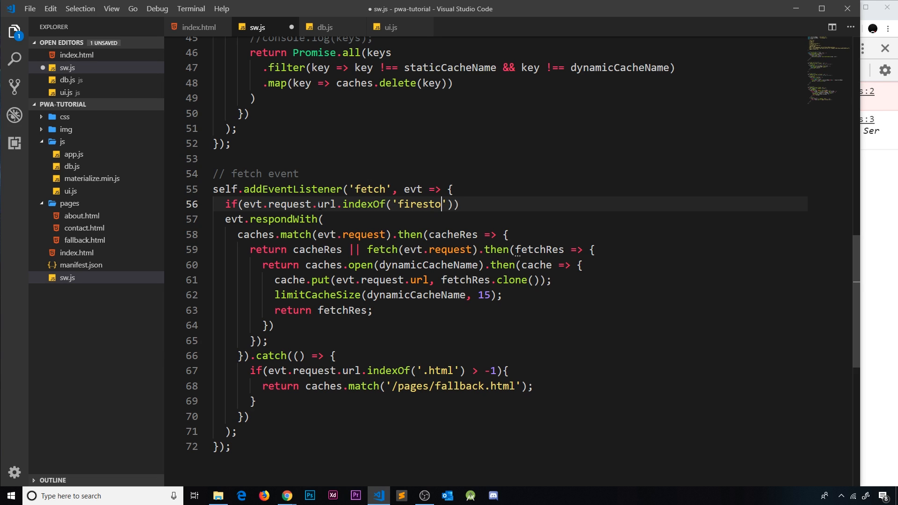
text(.googleap)
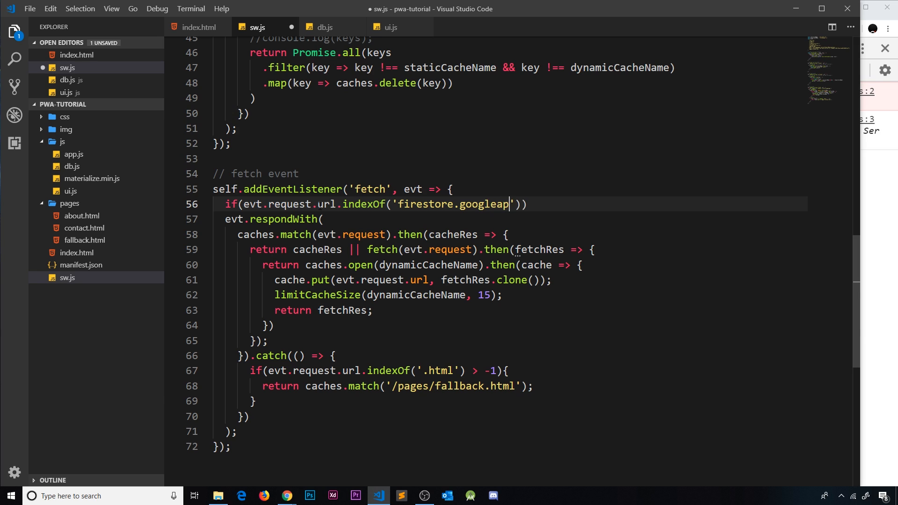
text(is.com)
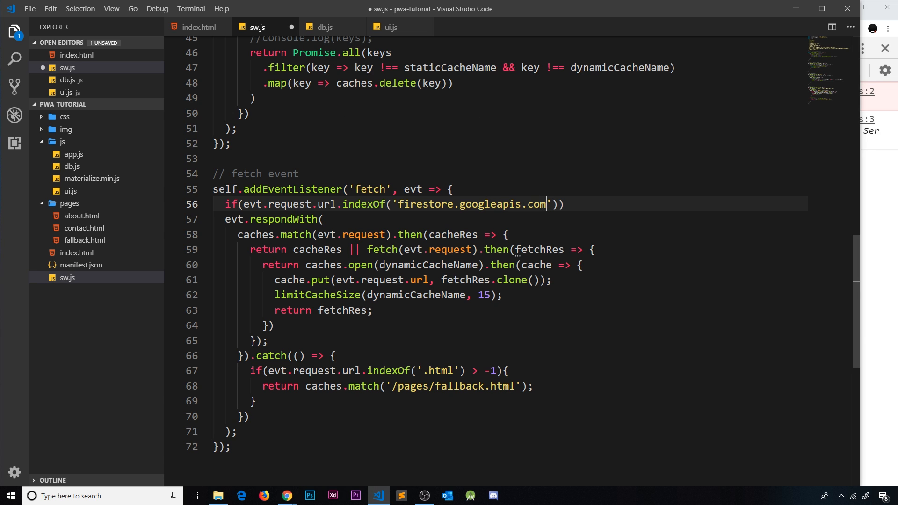
Complete the condition with === -1 and open the block around respondWith
double_click(471, 204)
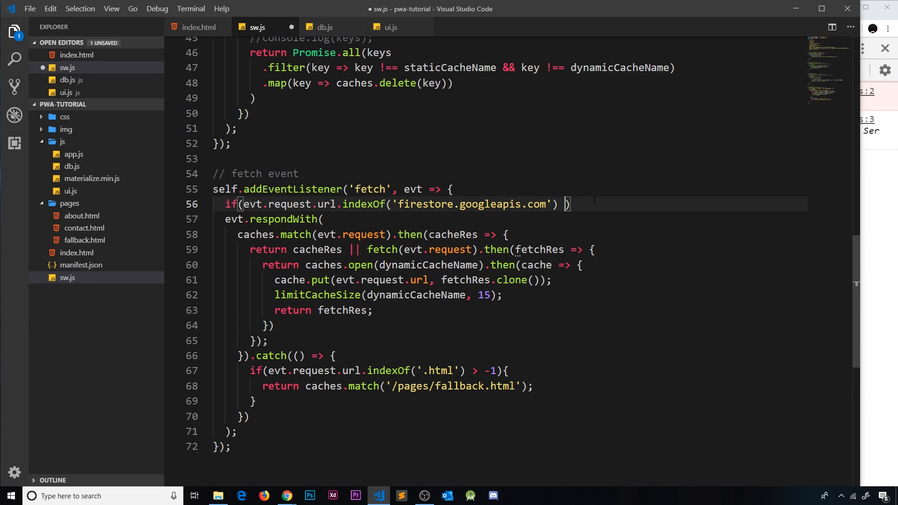
text(===)
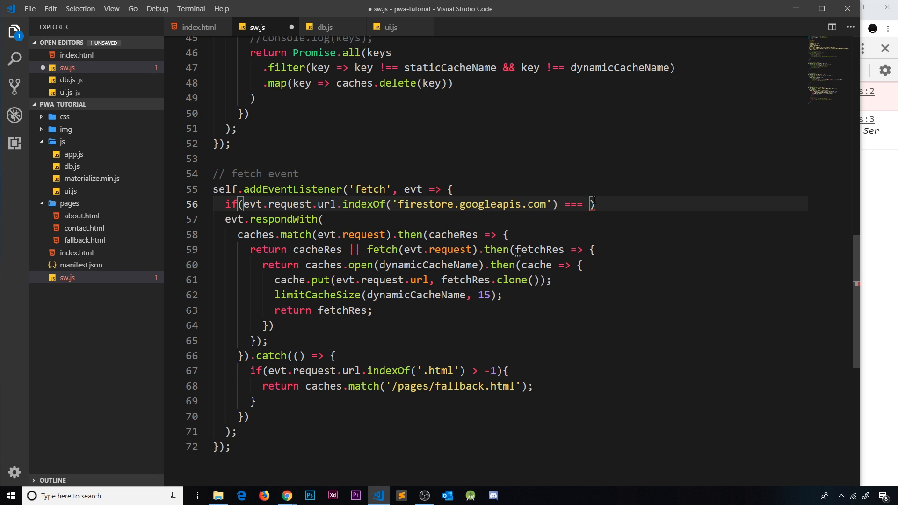
text(-1){)
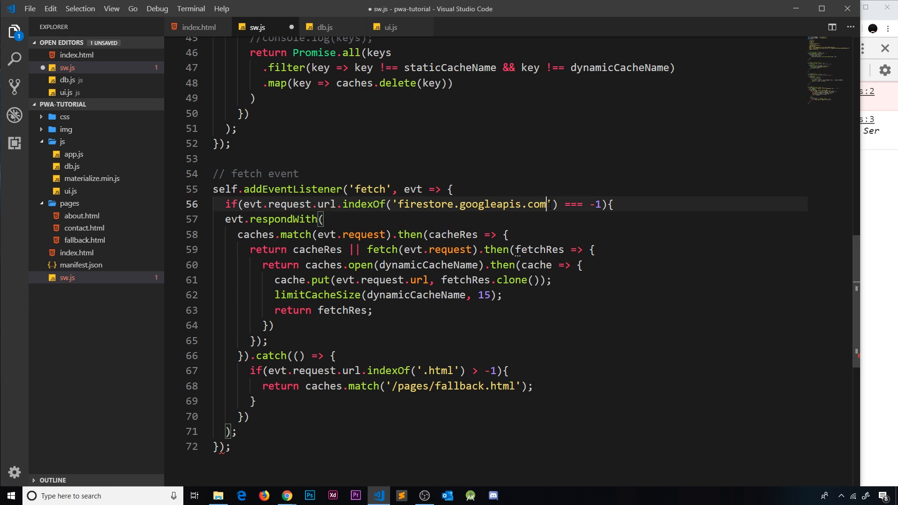
double_click(469, 204)
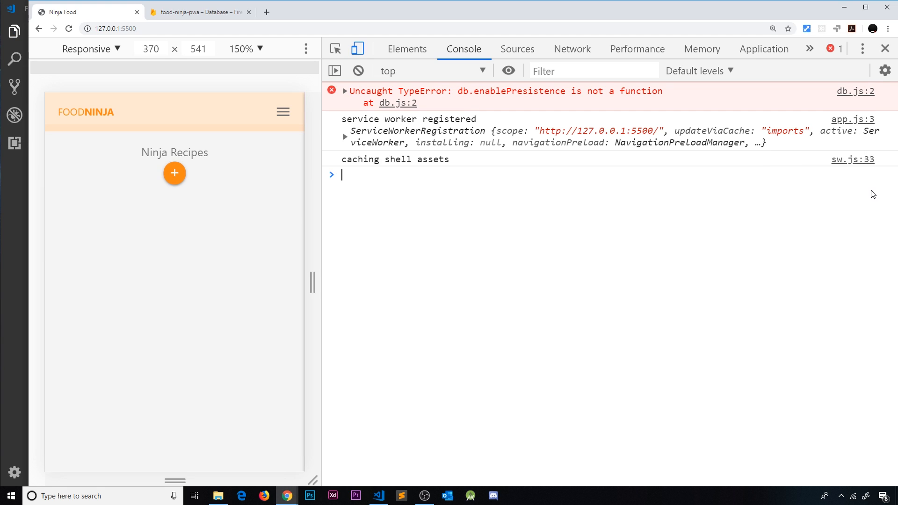
mouse_move(485, 98)
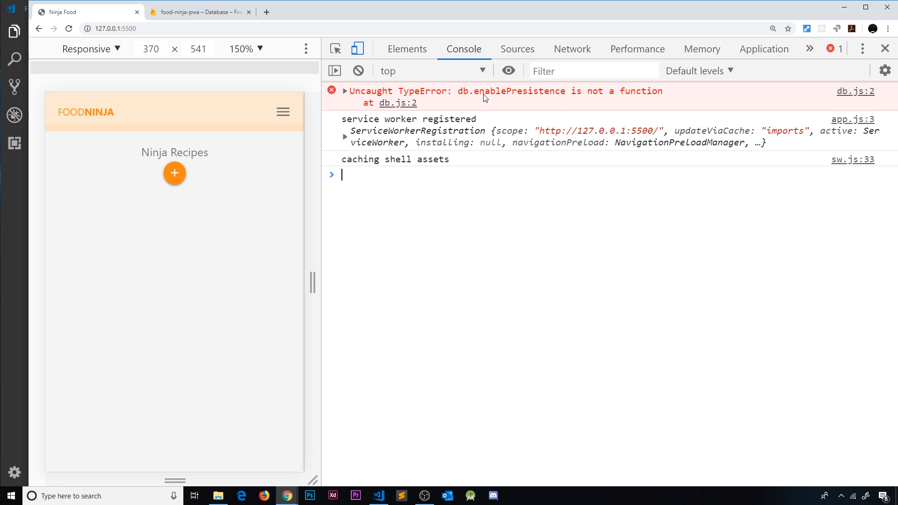
Return to the editor and check the persistence call in db.js
click(377, 496)
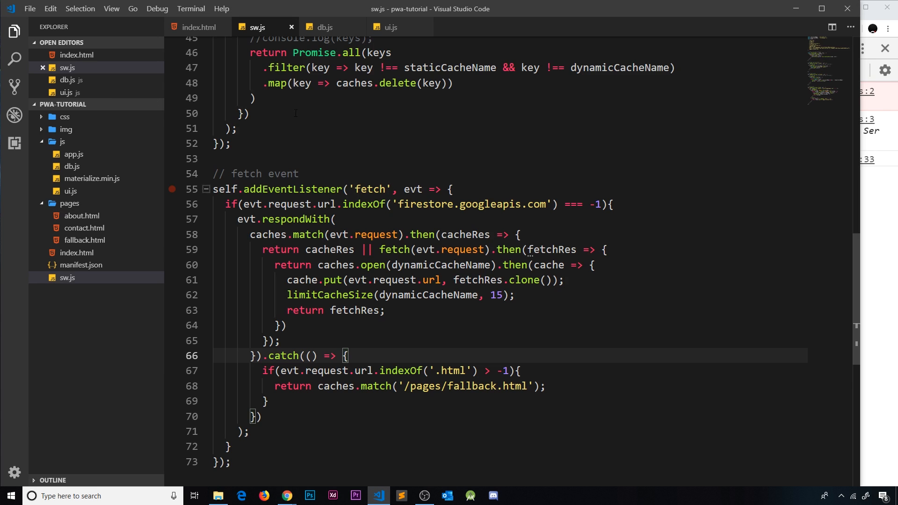
click(324, 27)
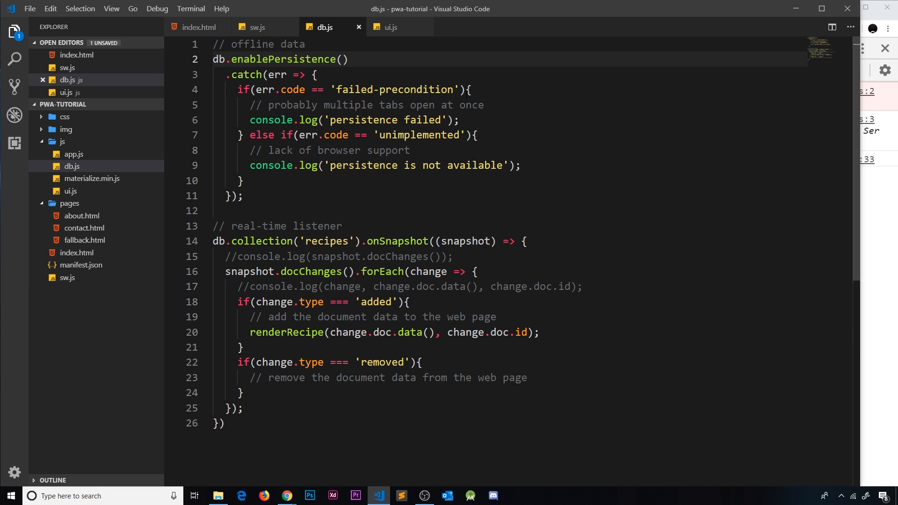
Activate the waiting service worker via skipWaiting, then view the console logs
click(286, 496)
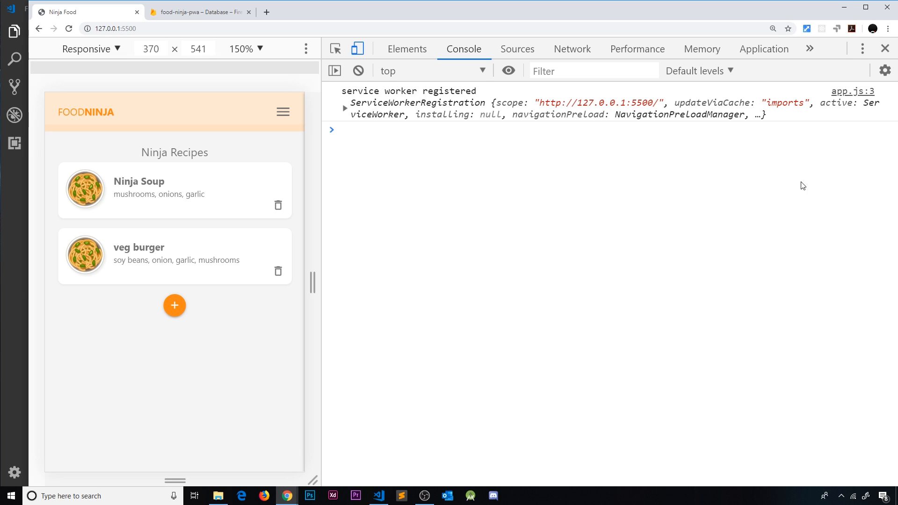
click(764, 49)
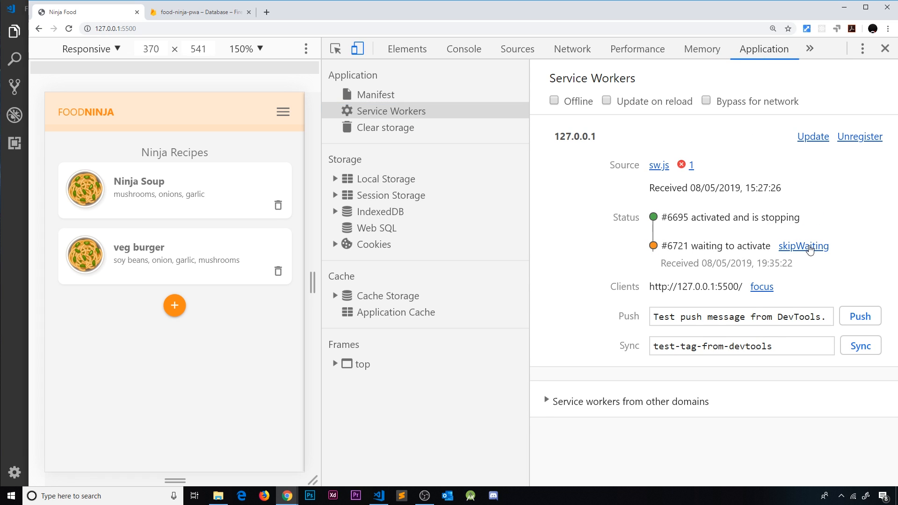
click(803, 246)
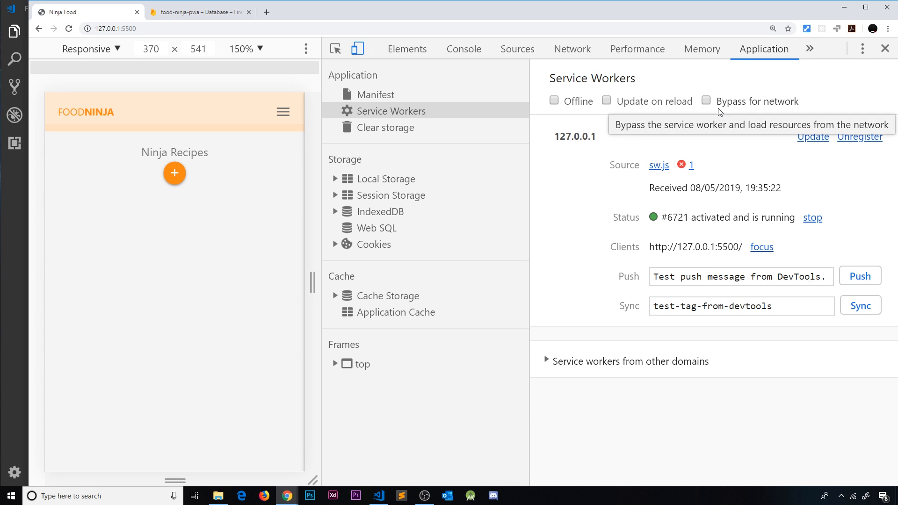
mouse_move(178, 158)
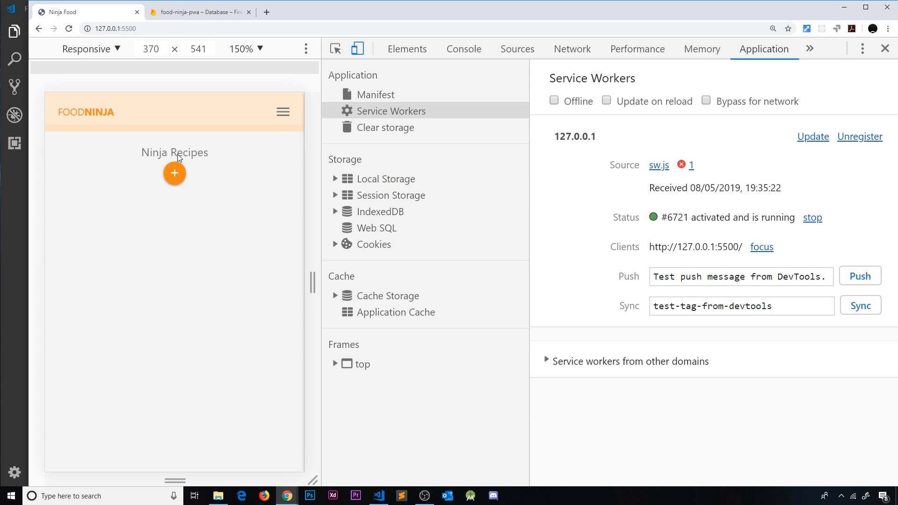
click(464, 49)
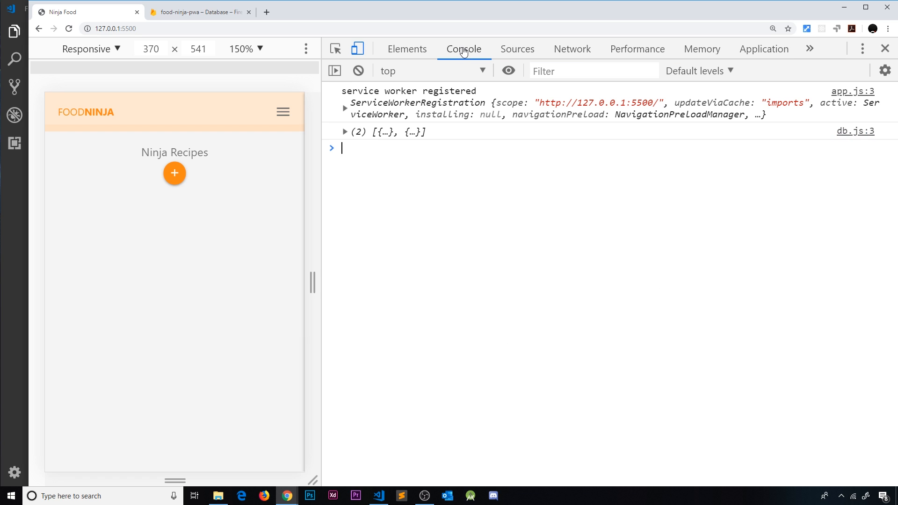
mouse_move(528, 144)
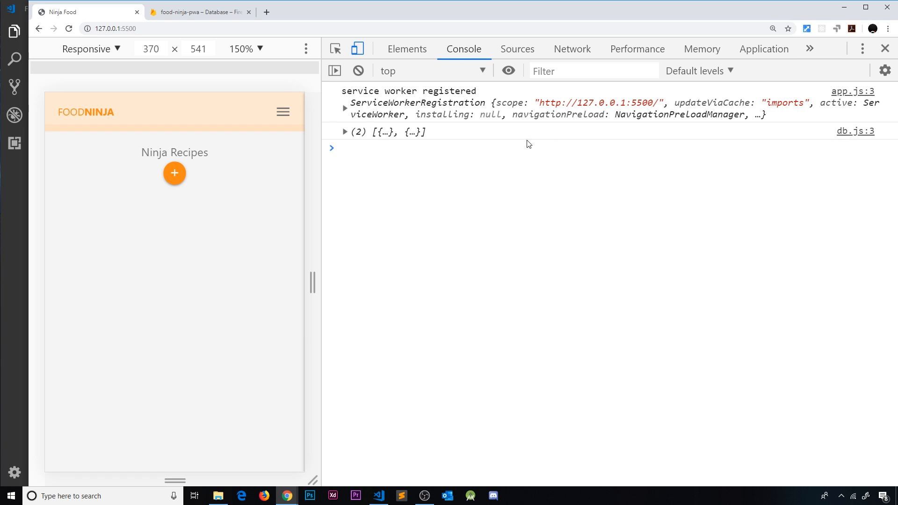
Open the site-dynamic-v1 cache, preview a Firestore Listen/channel response, and delete those channel entries
click(764, 49)
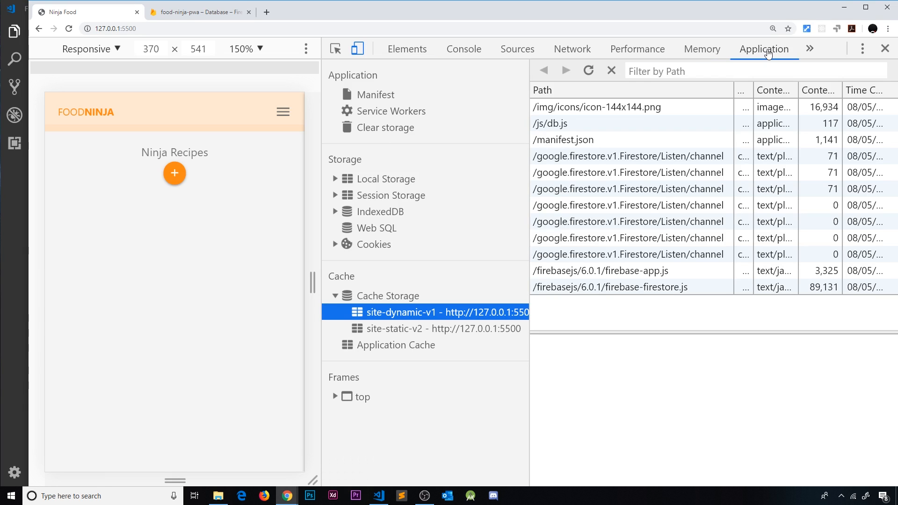
mouse_move(600, 261)
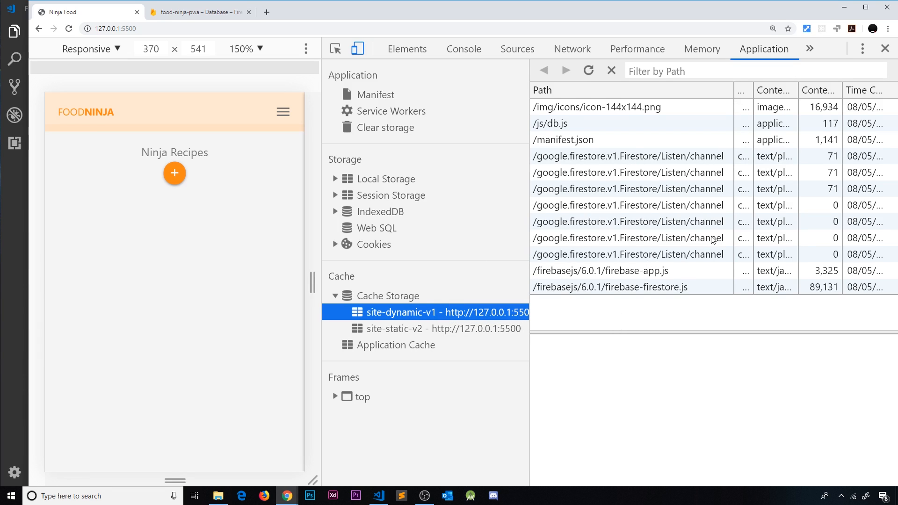
mouse_move(687, 162)
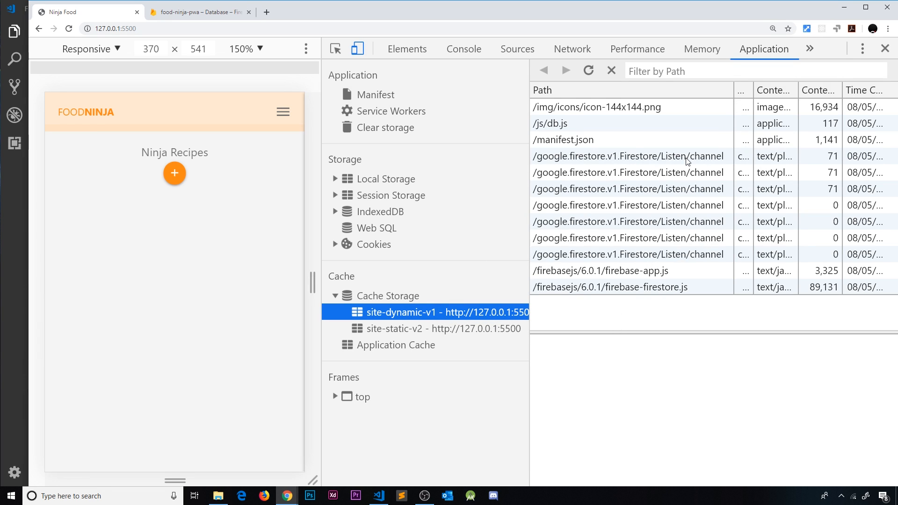
click(378, 496)
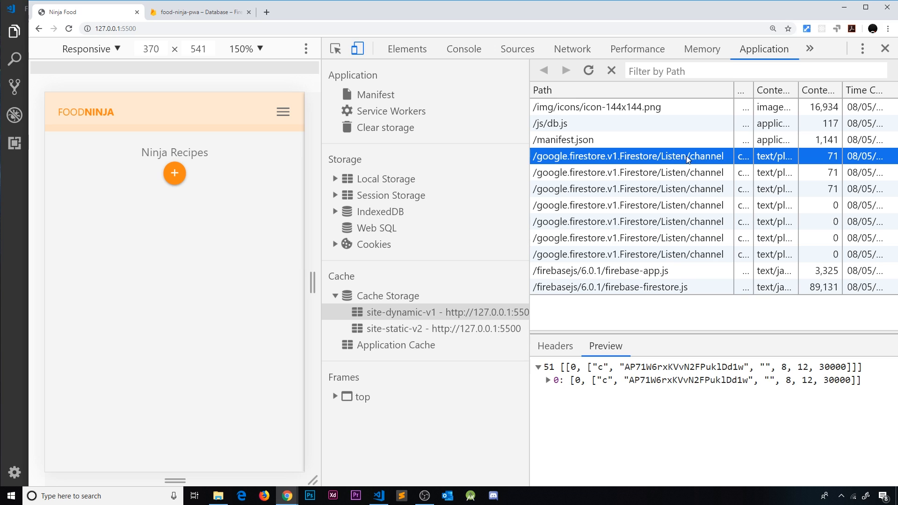
mouse_move(655, 246)
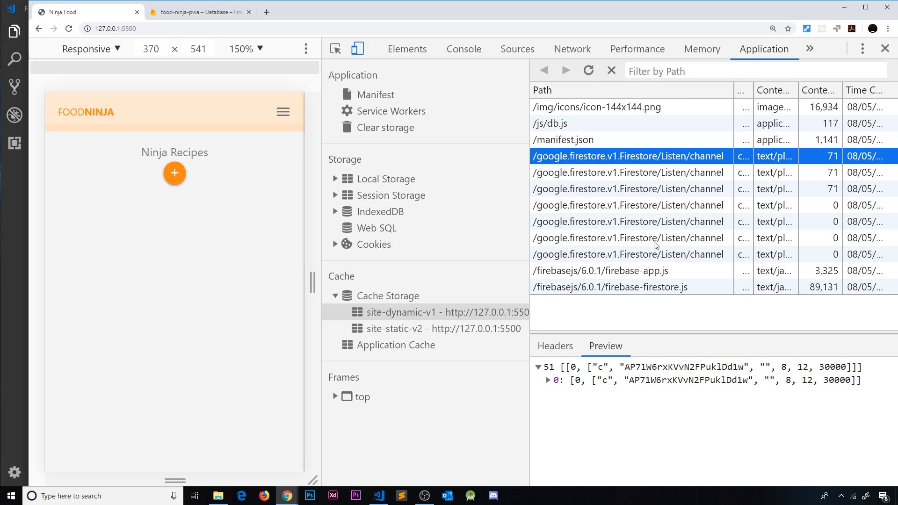
click(628, 237)
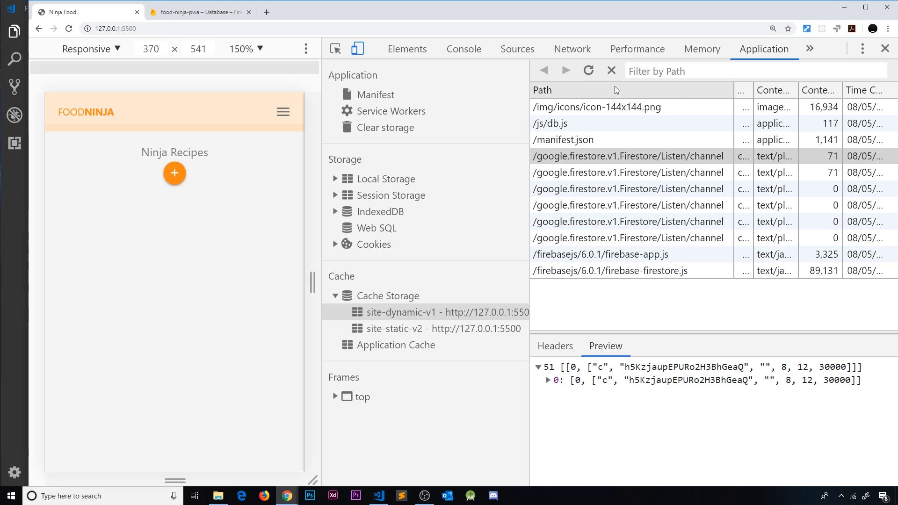
click(611, 71)
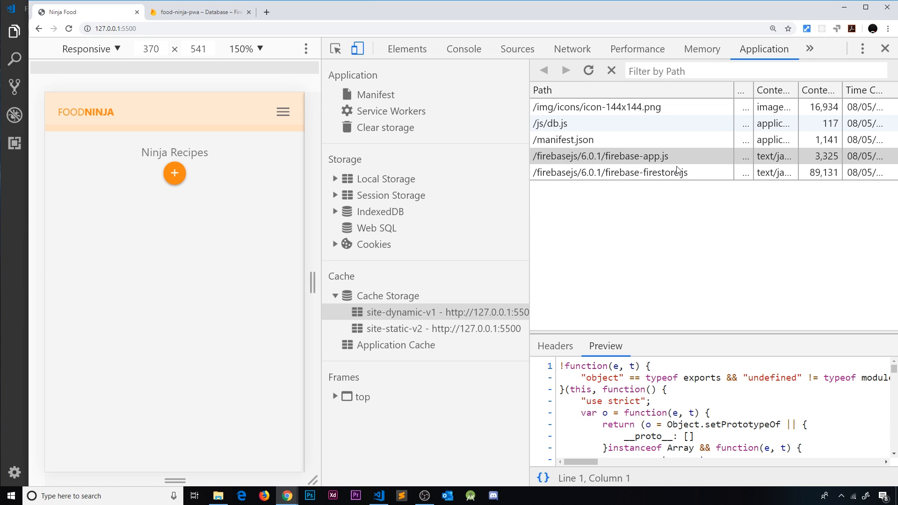
mouse_move(686, 185)
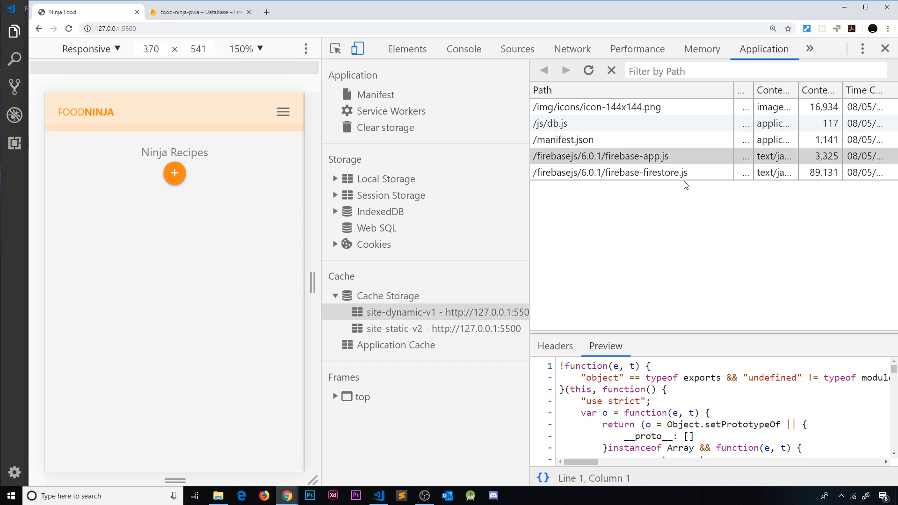
mouse_move(690, 192)
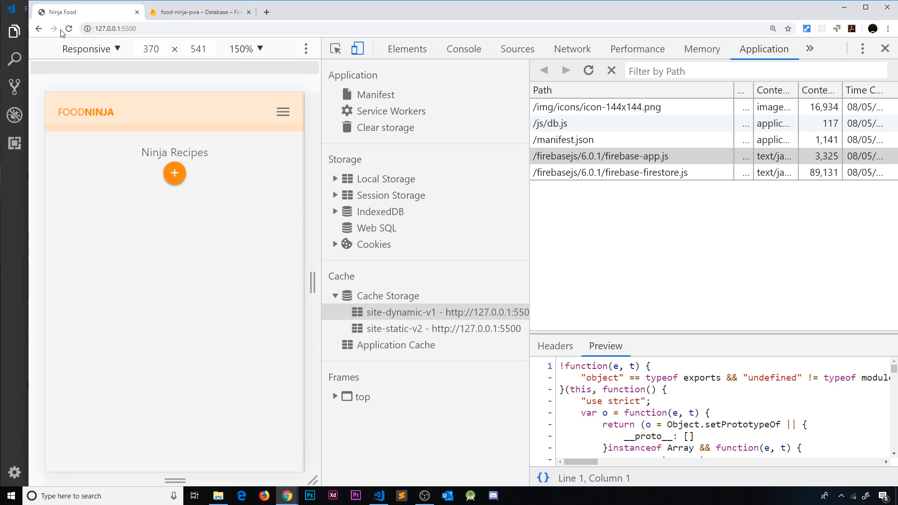
mouse_move(736, 256)
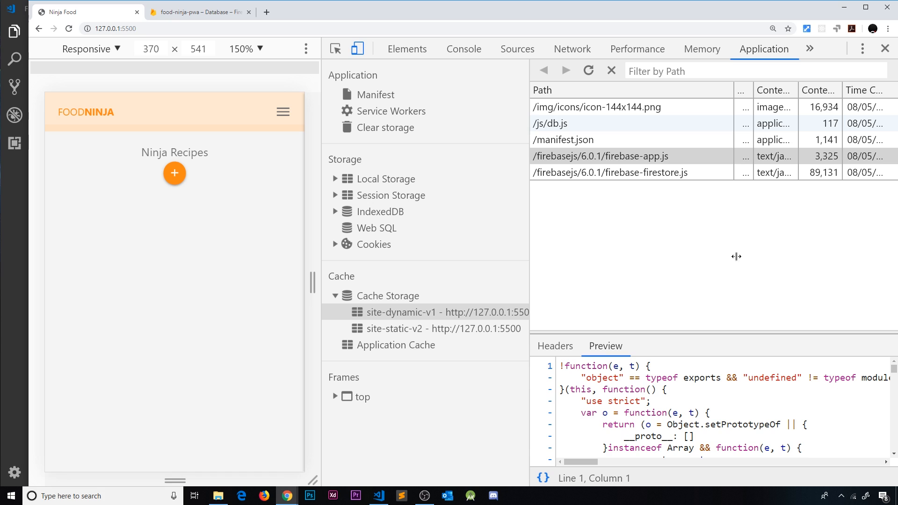
mouse_move(68, 28)
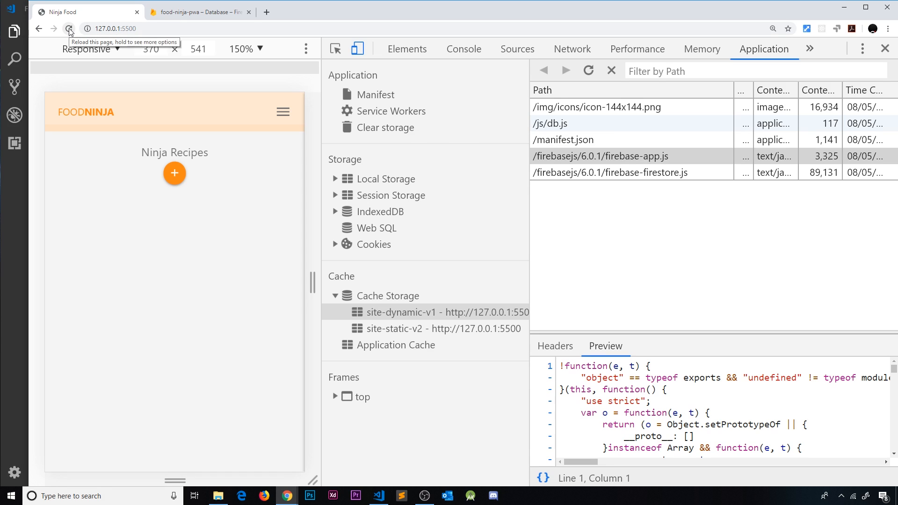
Reload the app to show both recipes and expand the firestore/[DEFAULT]/food-ninja-pwa IndexedDB stores
click(68, 28)
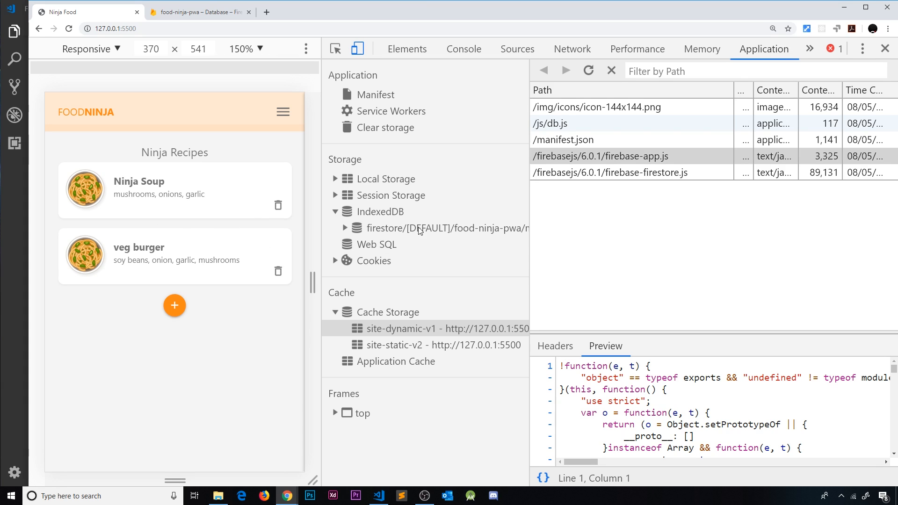
click(447, 227)
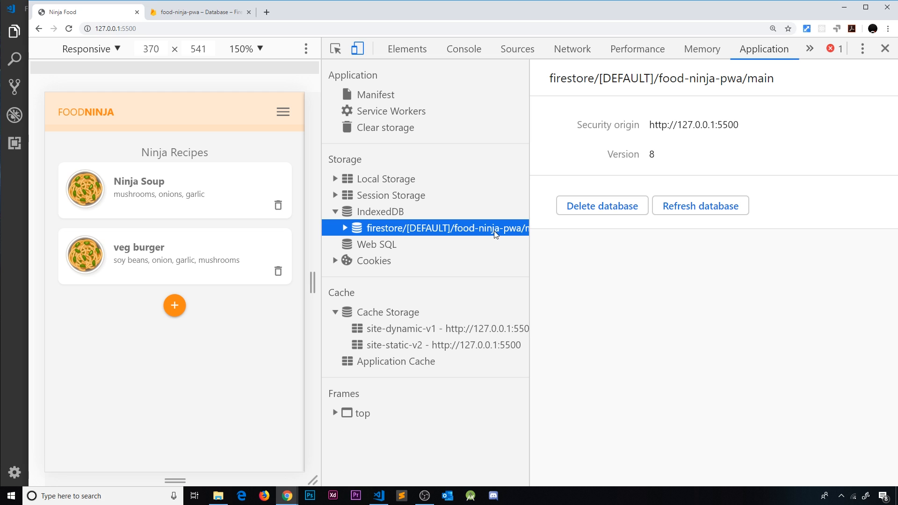
click(345, 228)
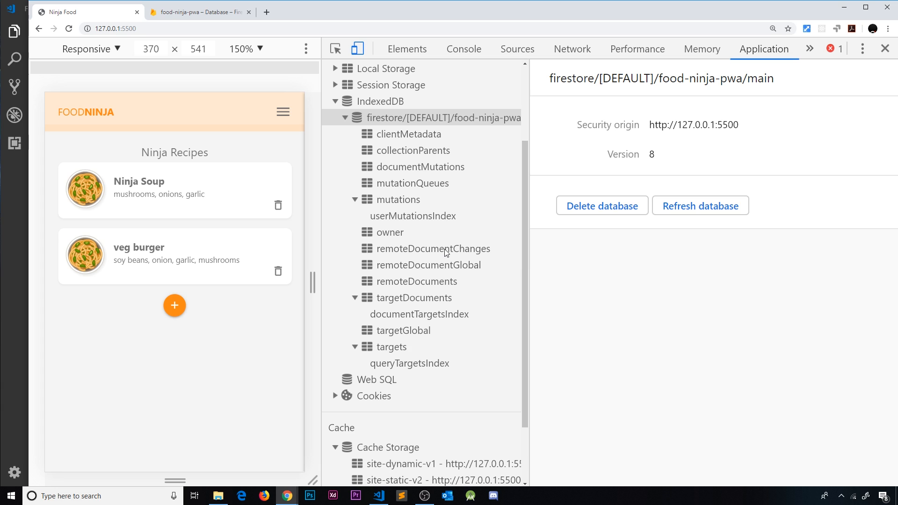
mouse_move(434, 248)
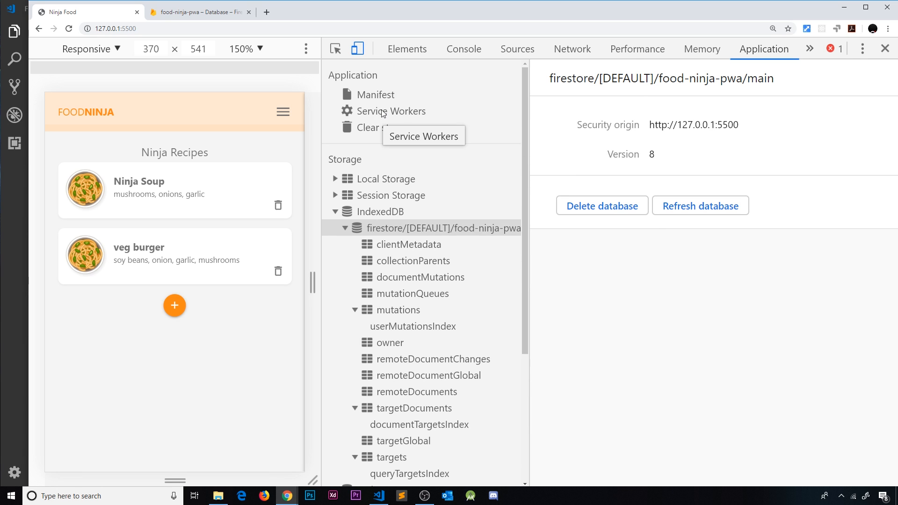
Reload the app in Offline mode, confirm no recipes load, then return to the code editor
click(392, 110)
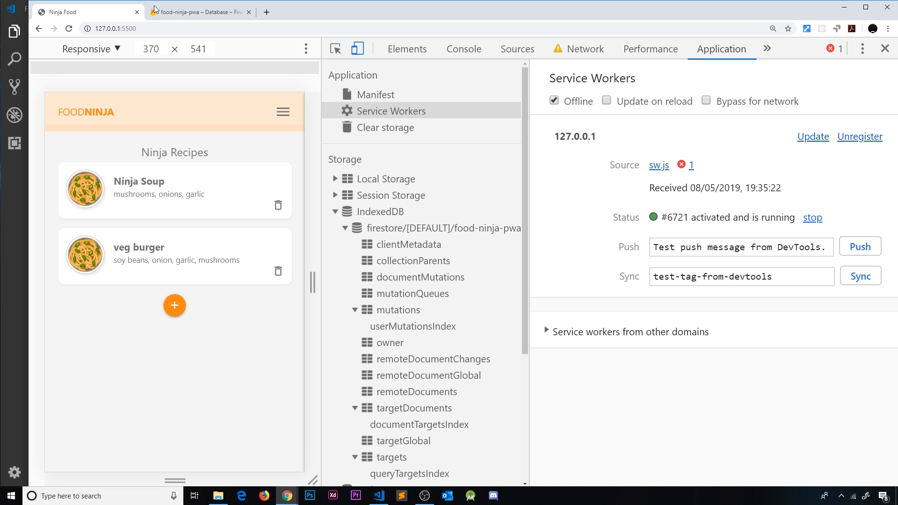
click(69, 28)
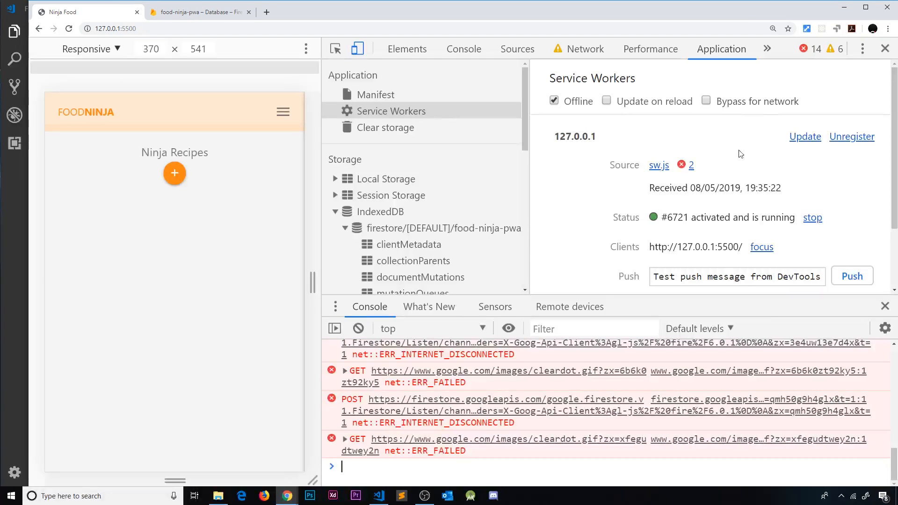
click(378, 496)
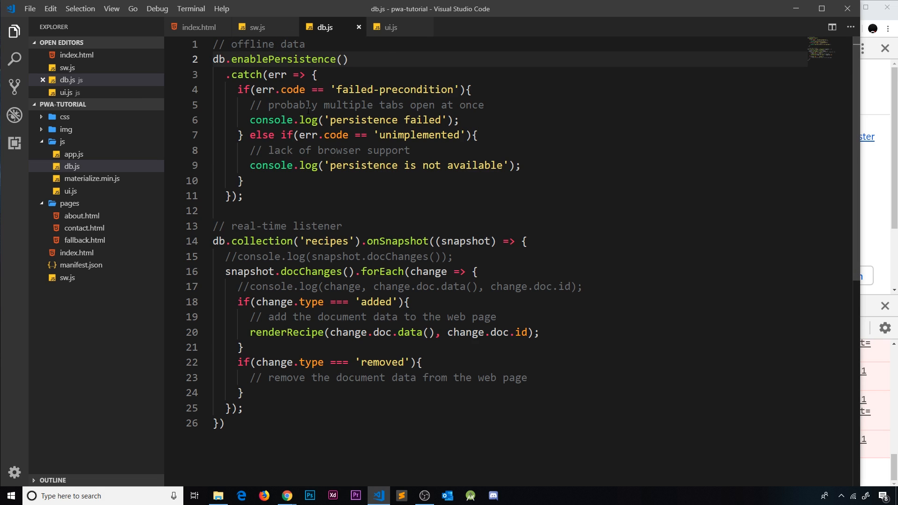
mouse_move(257, 27)
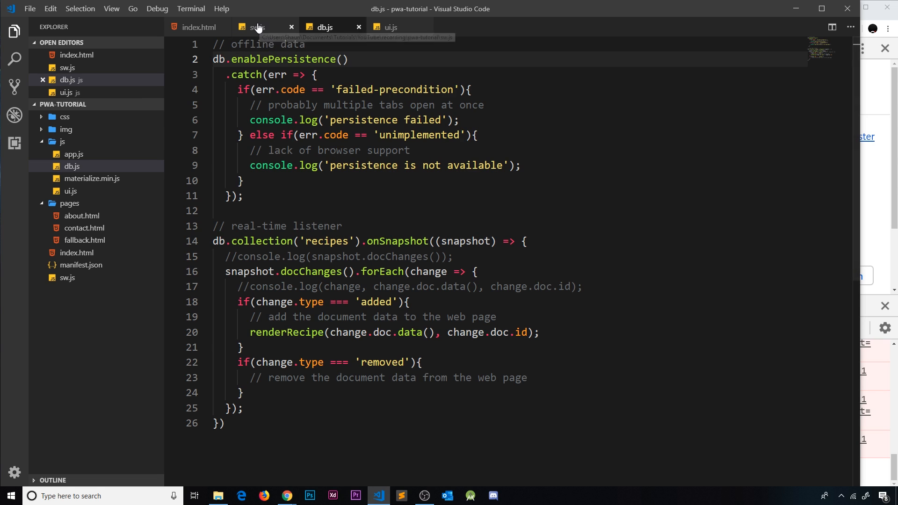
Rename the caches in sw.js to site-static-v3 and site-dynamic-v2 and save
click(197, 27)
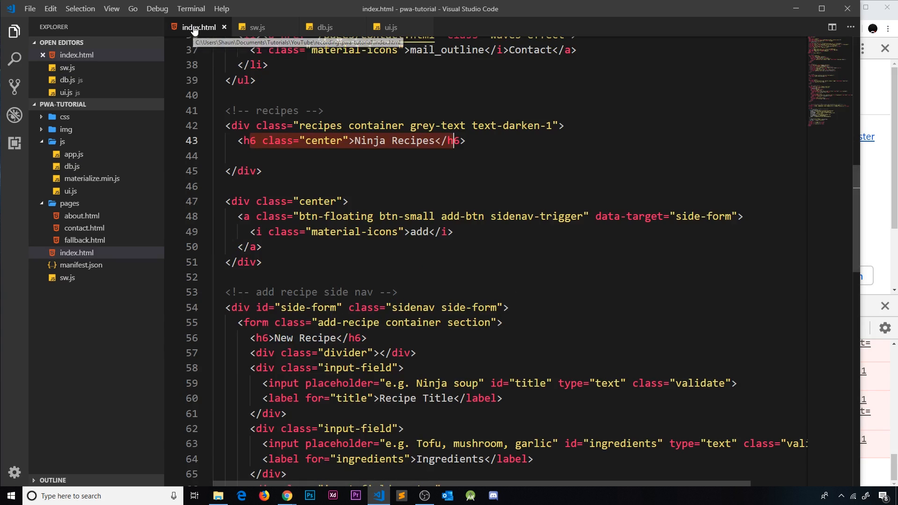
click(257, 27)
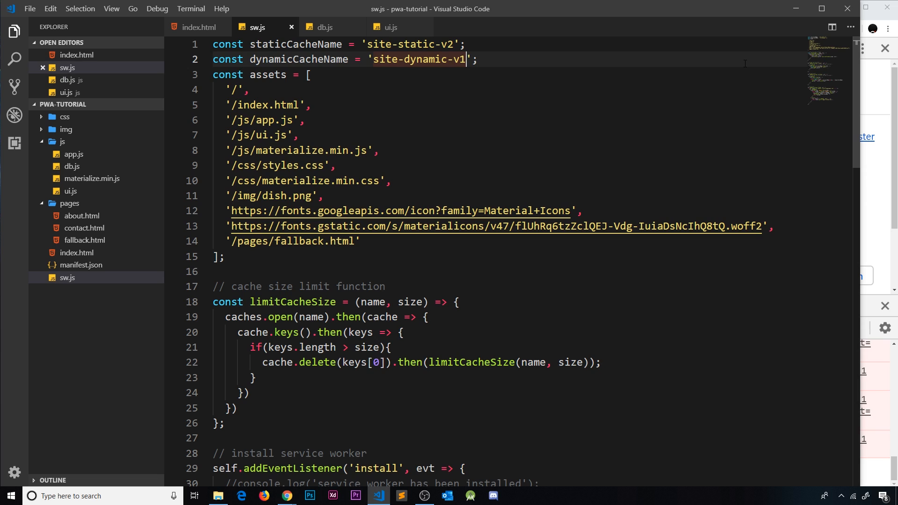
text(2)
click(340, 44)
text(3)
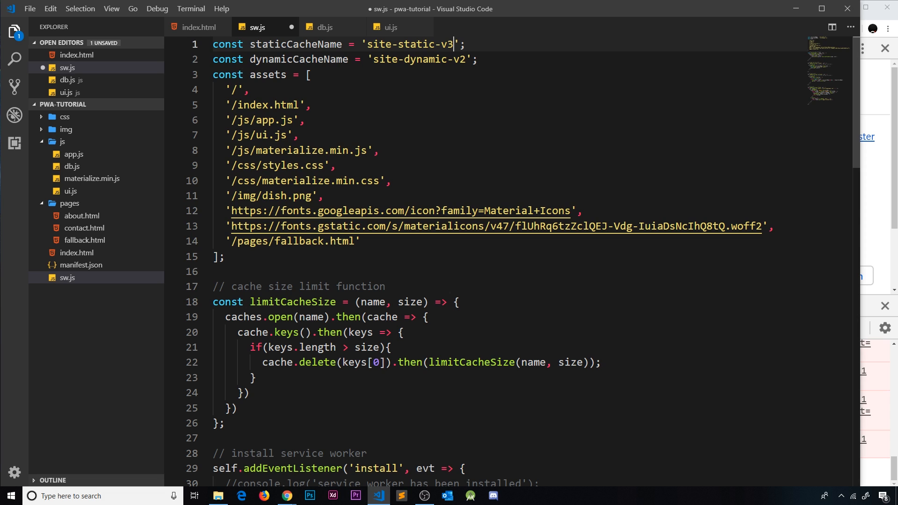
key(ctrl+s)
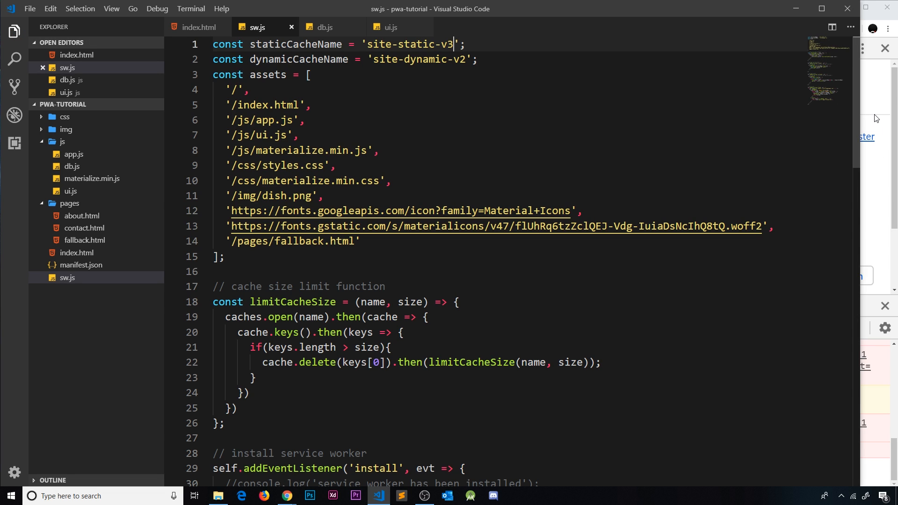
Activate the waiting updated service worker, then set the Network panel to Offline
click(286, 496)
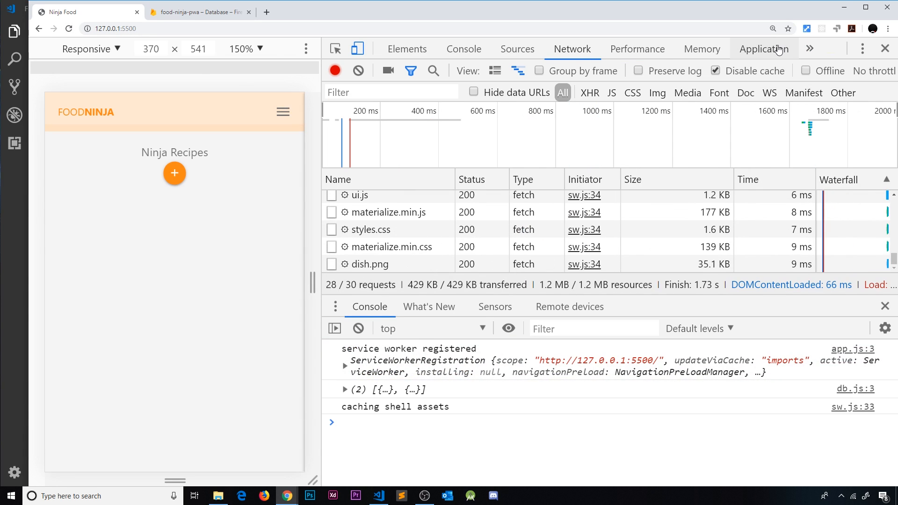
click(763, 49)
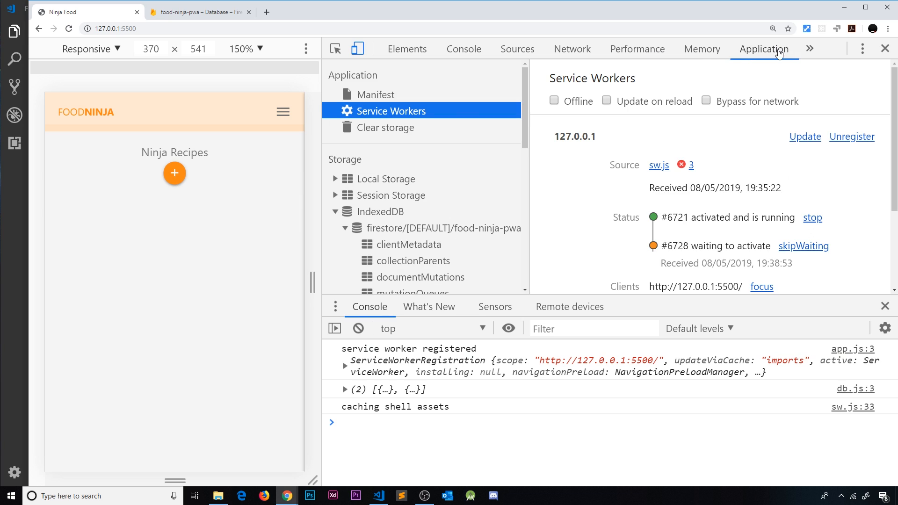
click(803, 246)
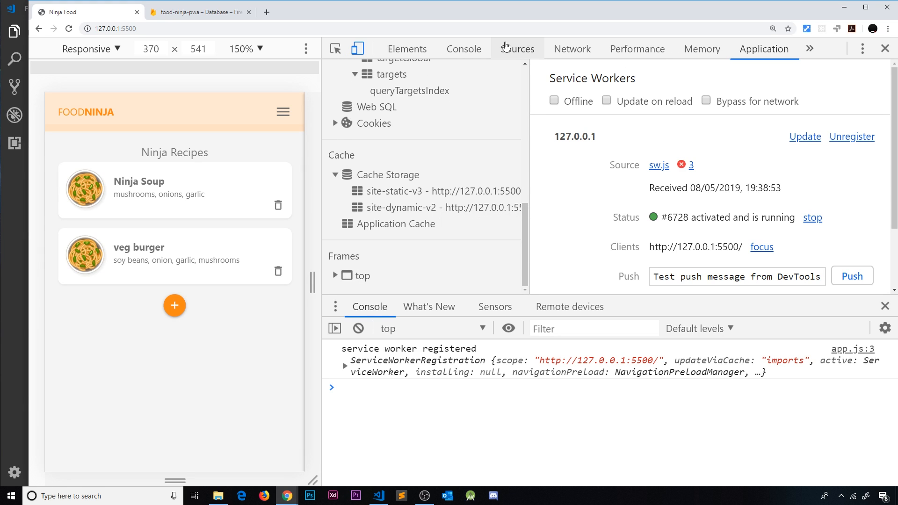
click(572, 49)
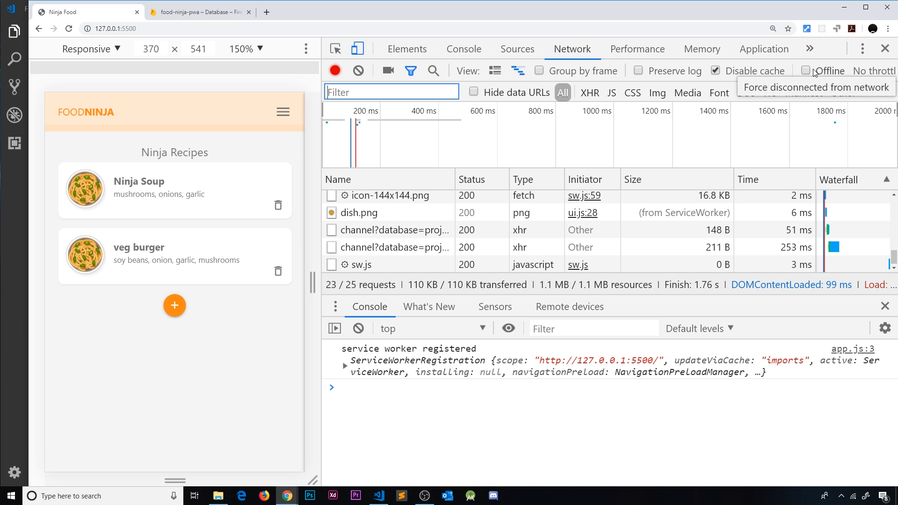
click(806, 70)
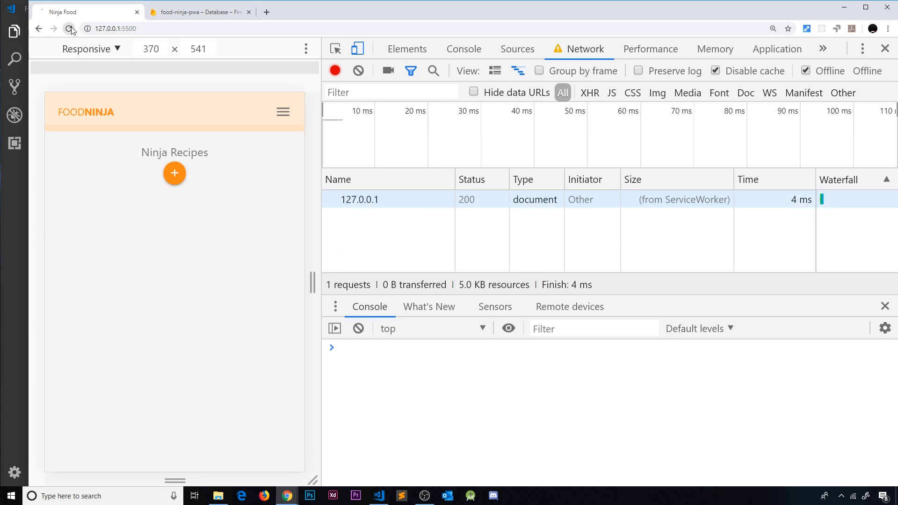